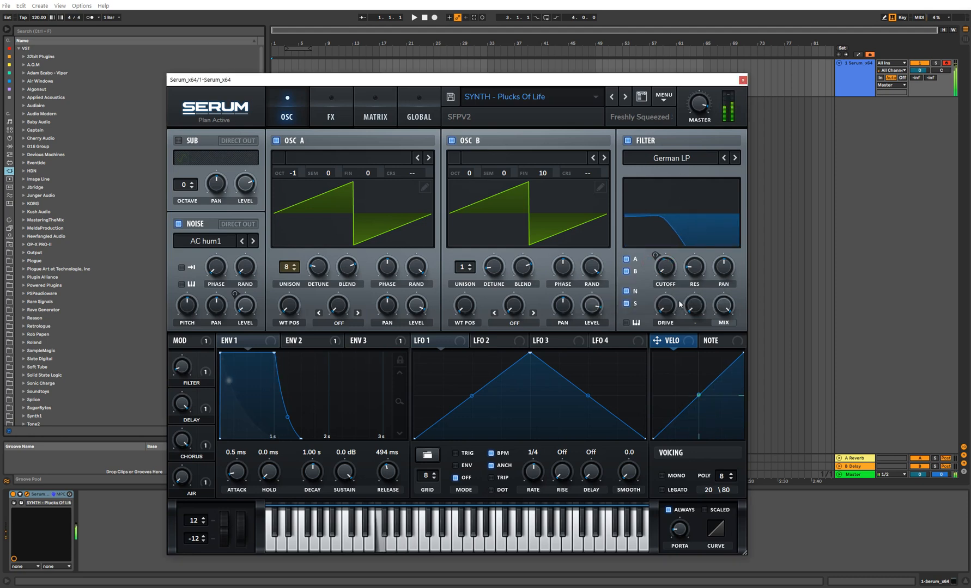
Close the 'Plucks Of Life' Serum editor window.
{"action": "left_click", "coordinate": [742, 81]}
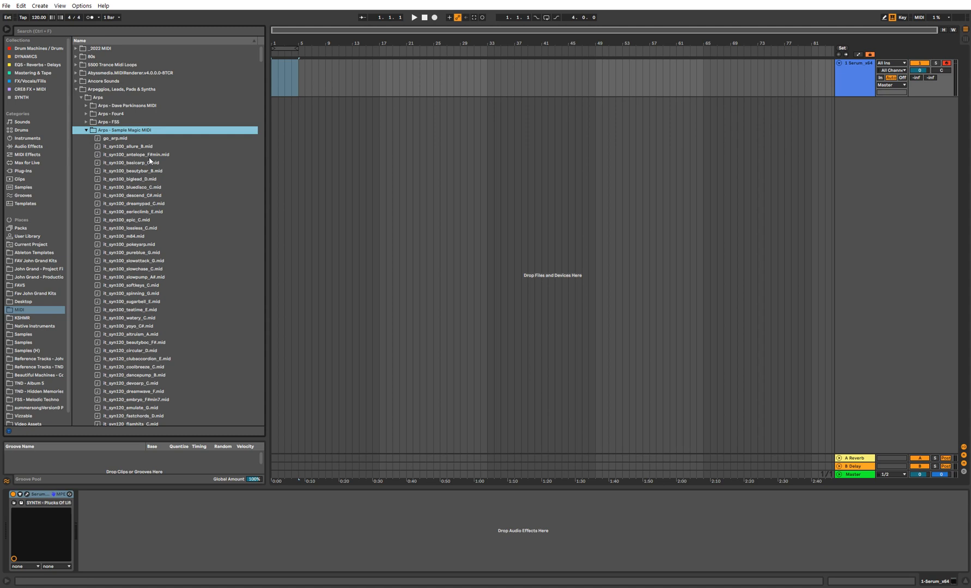
Audition chord MIDI files and load the zebra_C chord clip onto the Serum track.
{"action": "scroll", "scroll_direction": "down", "scroll_amount": 3}
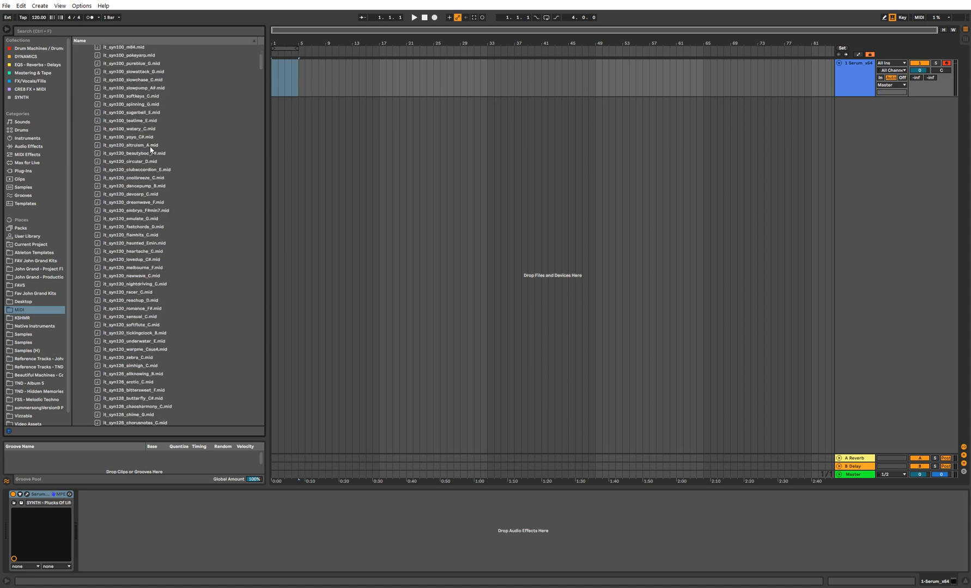
{"action": "left_click", "coordinate": [129, 145]}
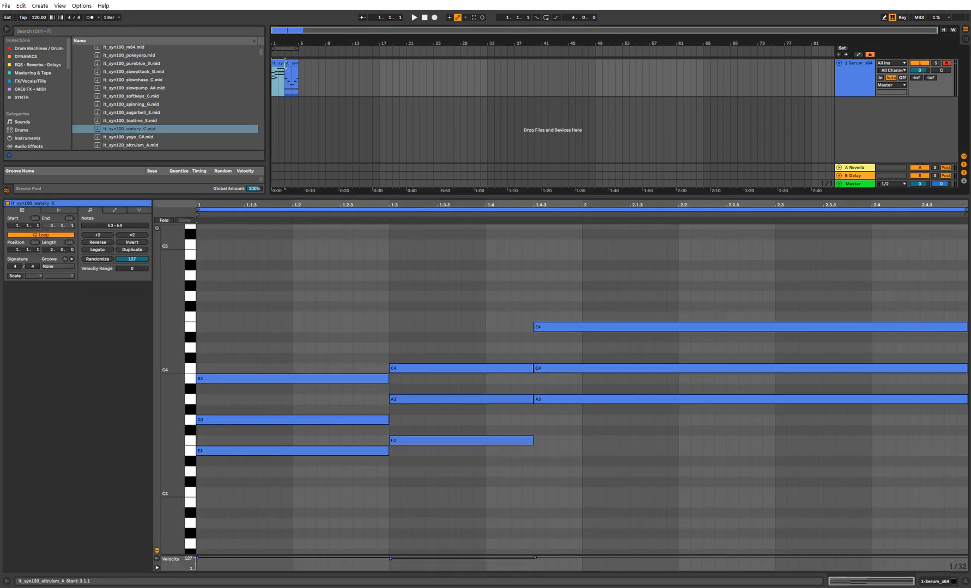
{"action": "left_click", "coordinate": [131, 72]}
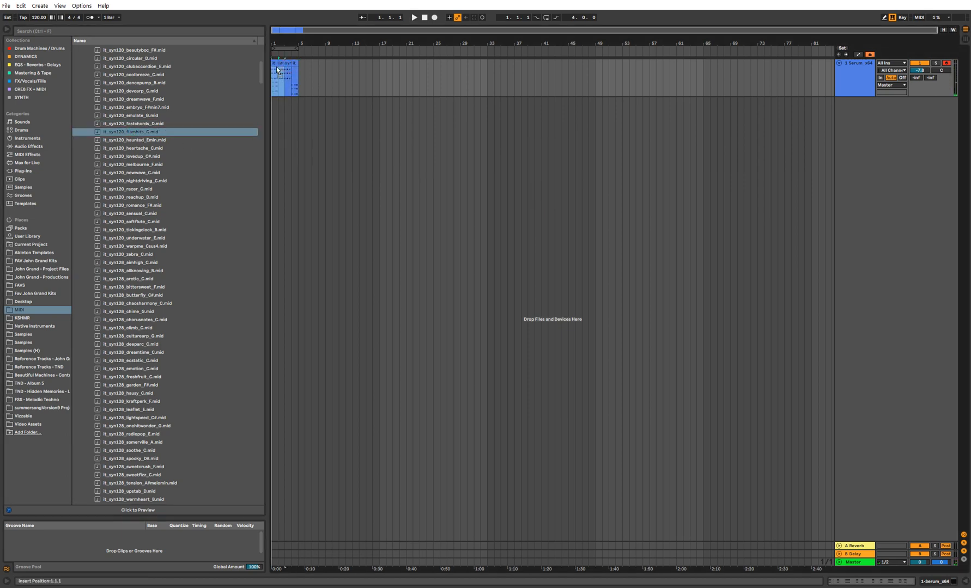
{"action": "left_click", "coordinate": [414, 19]}
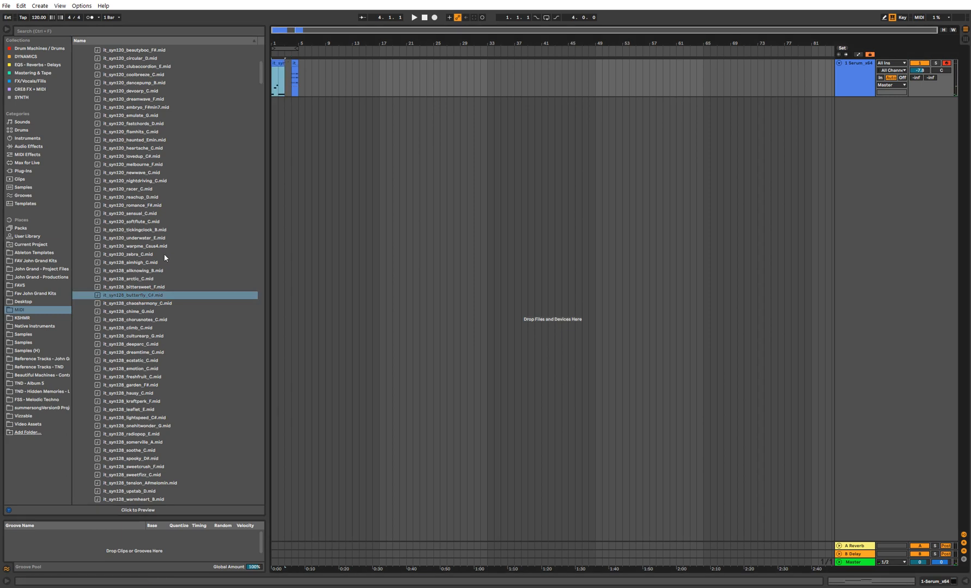
{"action": "left_click", "coordinate": [128, 253]}
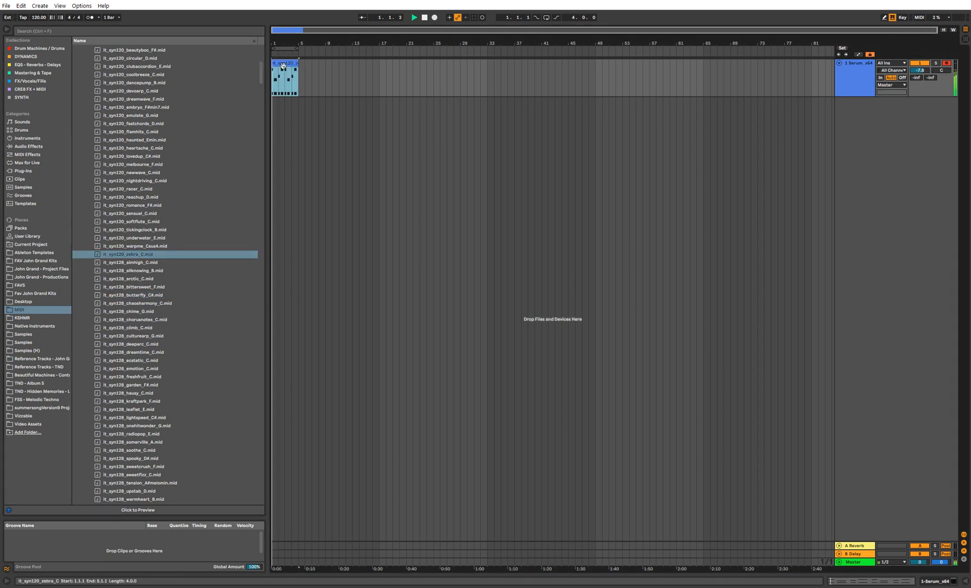
{"action": "double_click", "coordinate": [283, 74]}
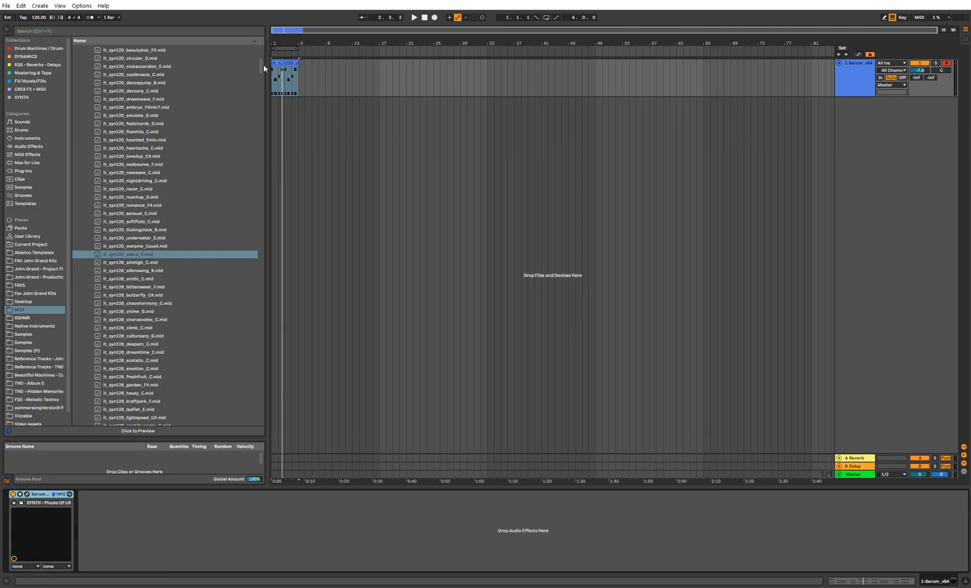
Select the chord clip and bring up the MIDI Effects list for the Arpeggiator.
{"action": "left_click", "coordinate": [287, 63]}
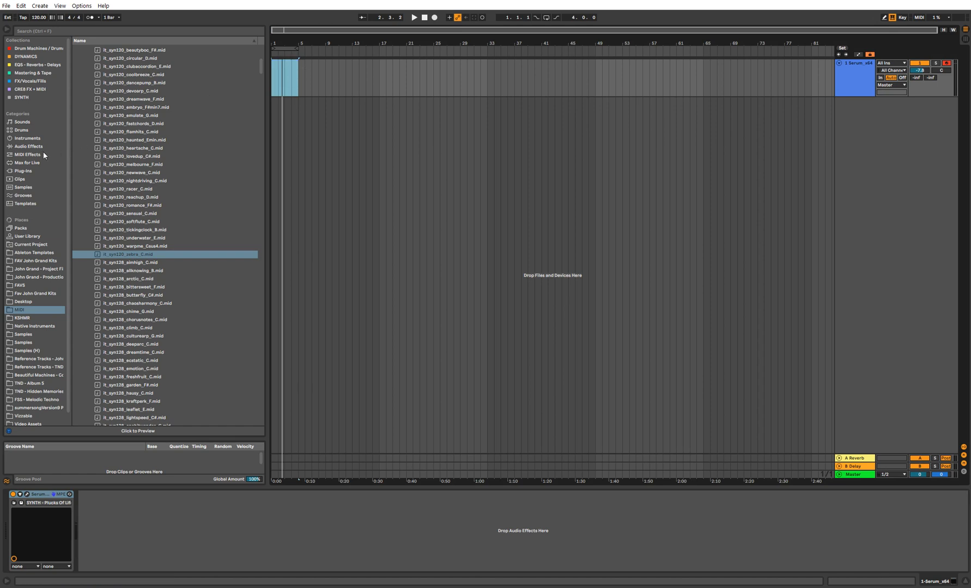
{"action": "left_click", "coordinate": [25, 154]}
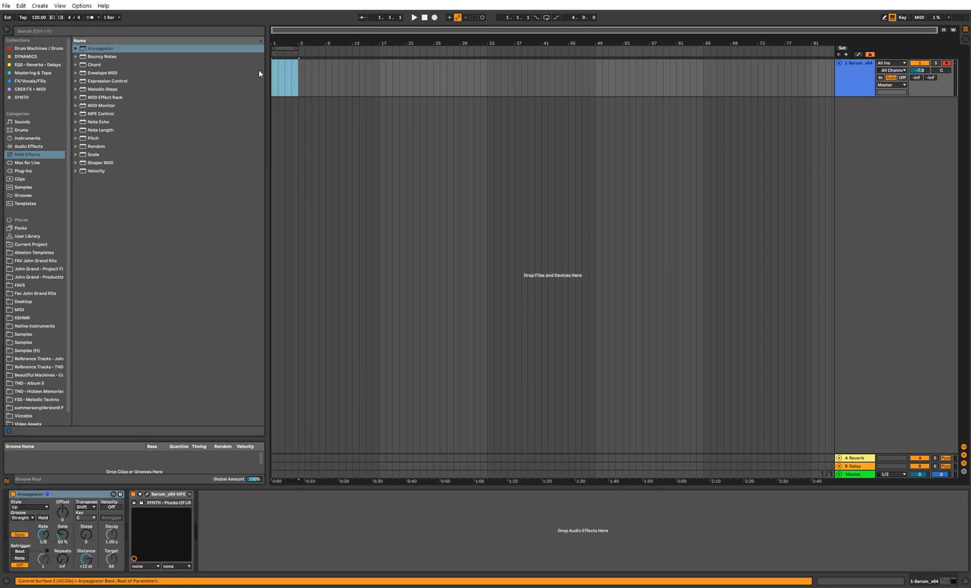
Set the Arpeggiator style to UpDown with a faster rate and Gate at 176%.
{"action": "double_click", "coordinate": [282, 77]}
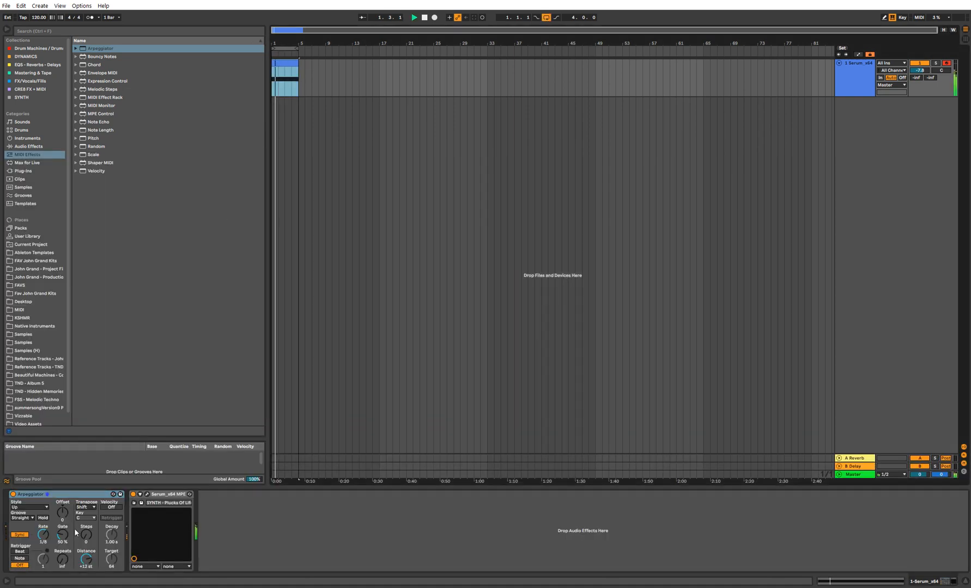
{"action": "left_click", "coordinate": [26, 507]}
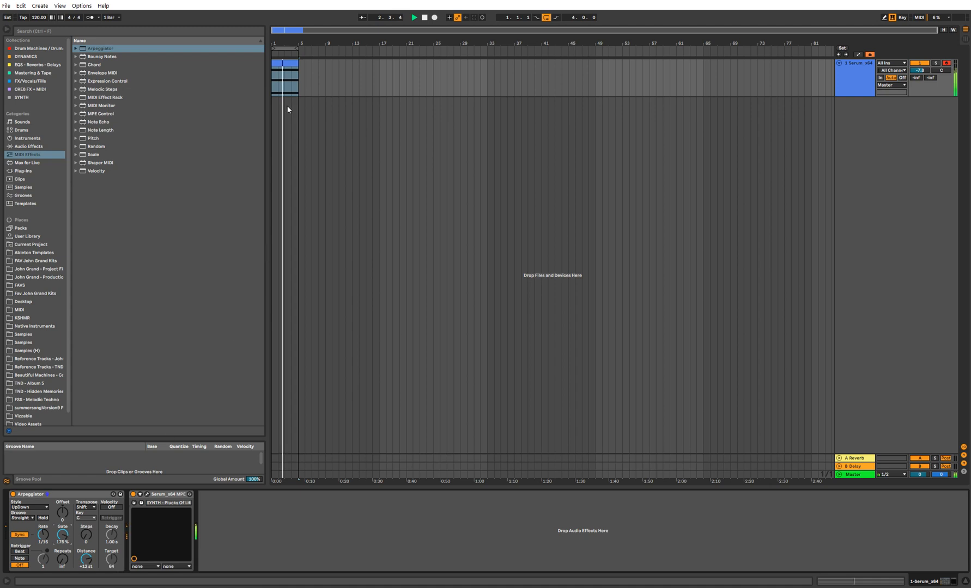
Edit a chord note in the clip's piano roll before loading an Init Serum patch.
{"action": "double_click", "coordinate": [277, 69]}
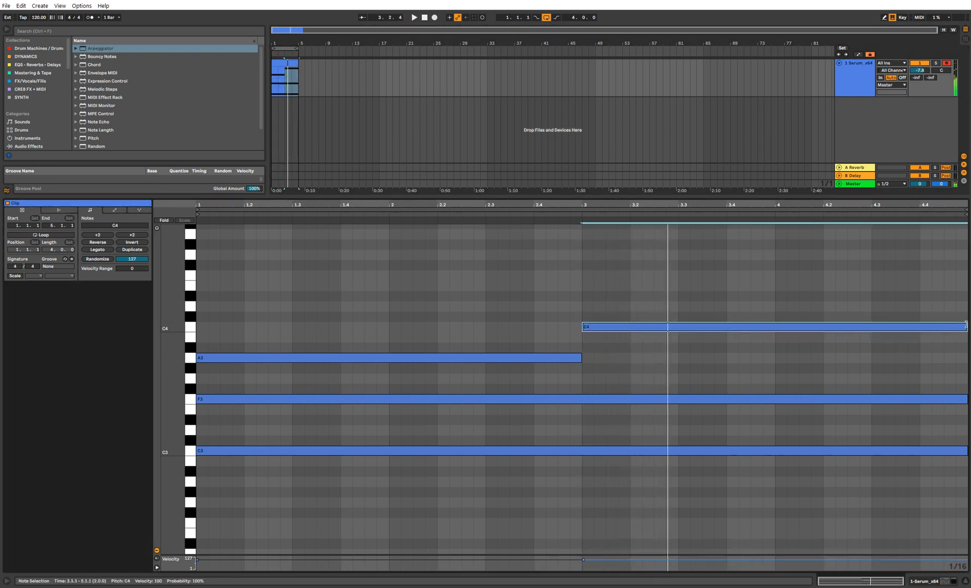
{"action": "left_click_drag", "start_coordinate": [963, 327], "coordinate": [774, 327]}
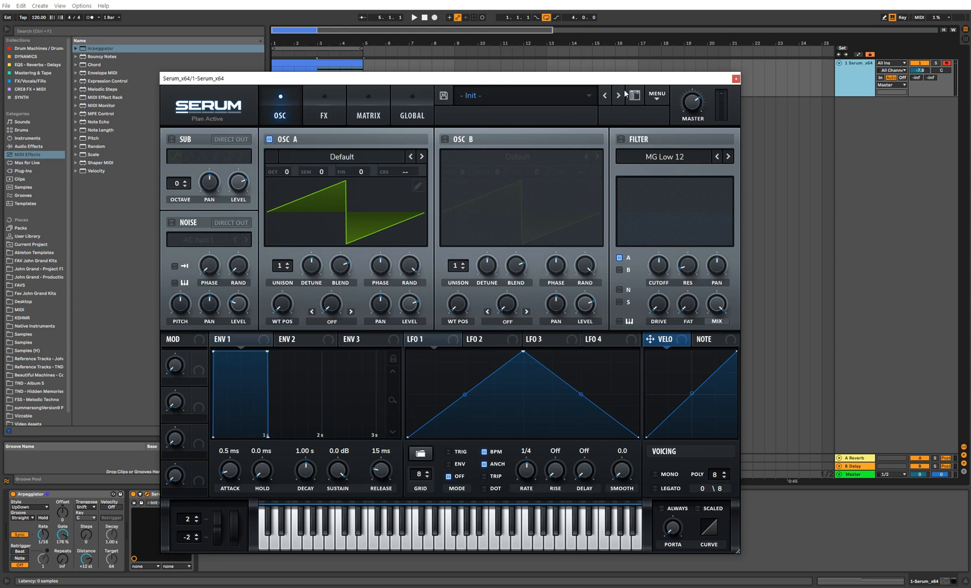
Enable the filter, route ENV 2 to Cutoff and drop ENV 2 sustain to 0%.
{"action": "left_click", "coordinate": [620, 140]}
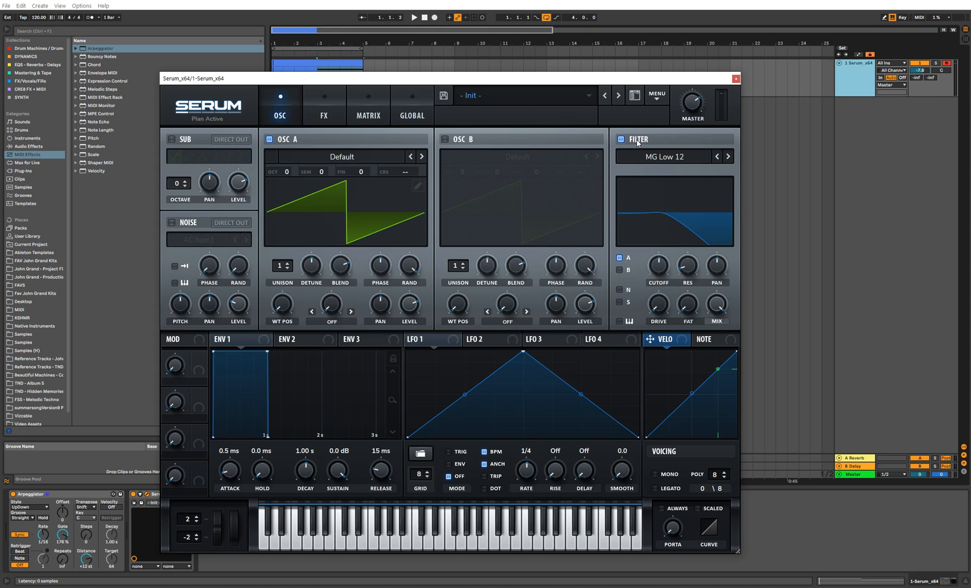
{"action": "mouse_move", "coordinate": [316, 341]}
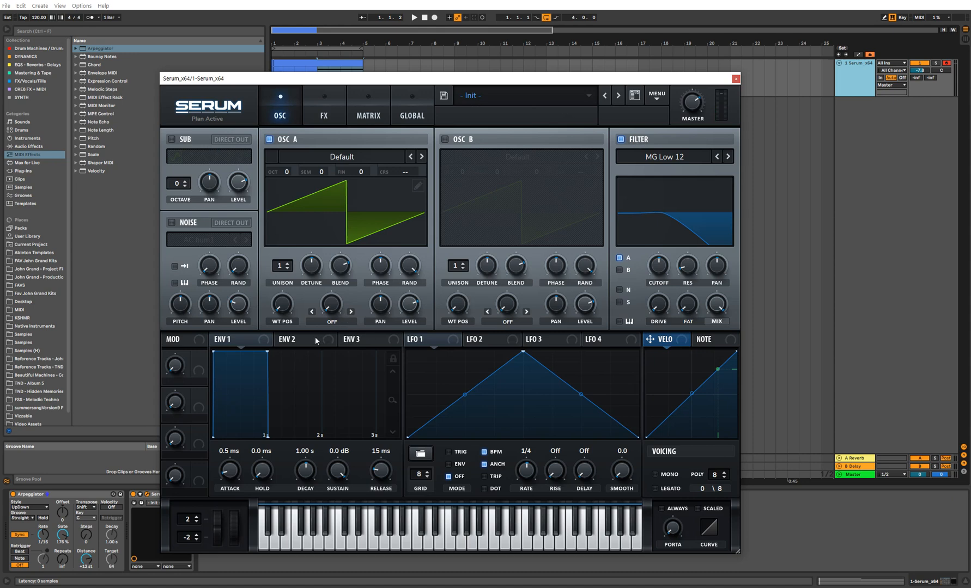
{"action": "left_click", "coordinate": [296, 339]}
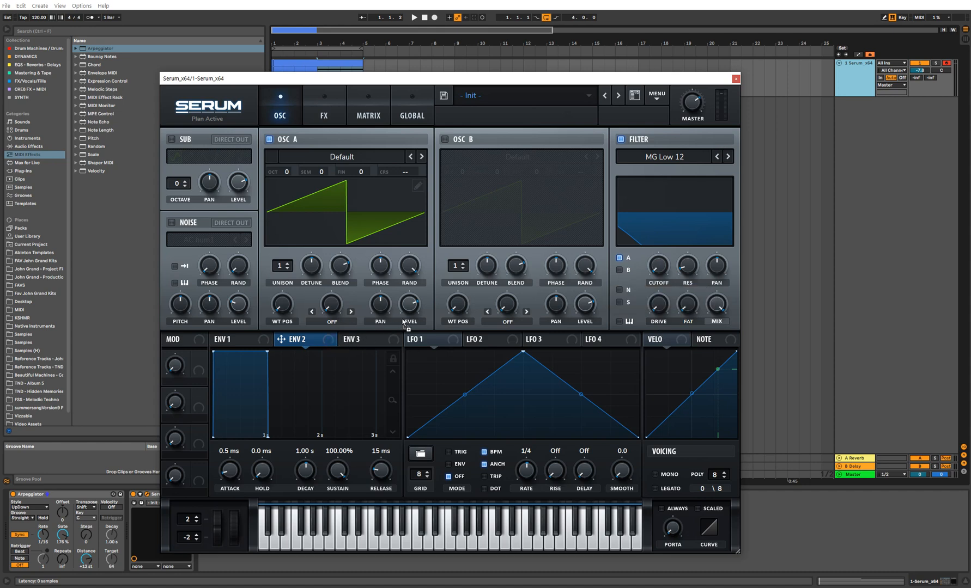
{"action": "mouse_move", "coordinate": [658, 269]}
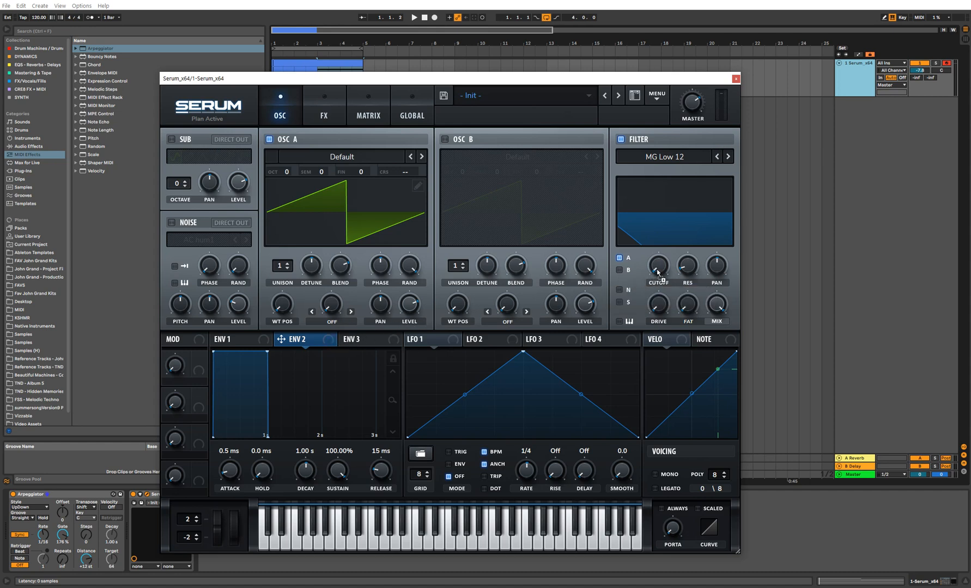
{"action": "left_click", "coordinate": [658, 269]}
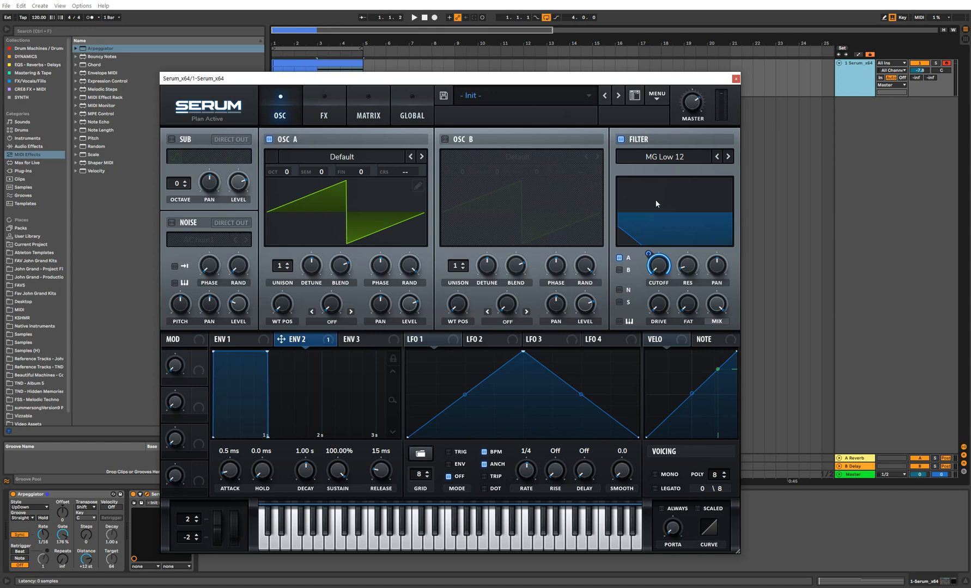
{"action": "mouse_move", "coordinate": [542, 244]}
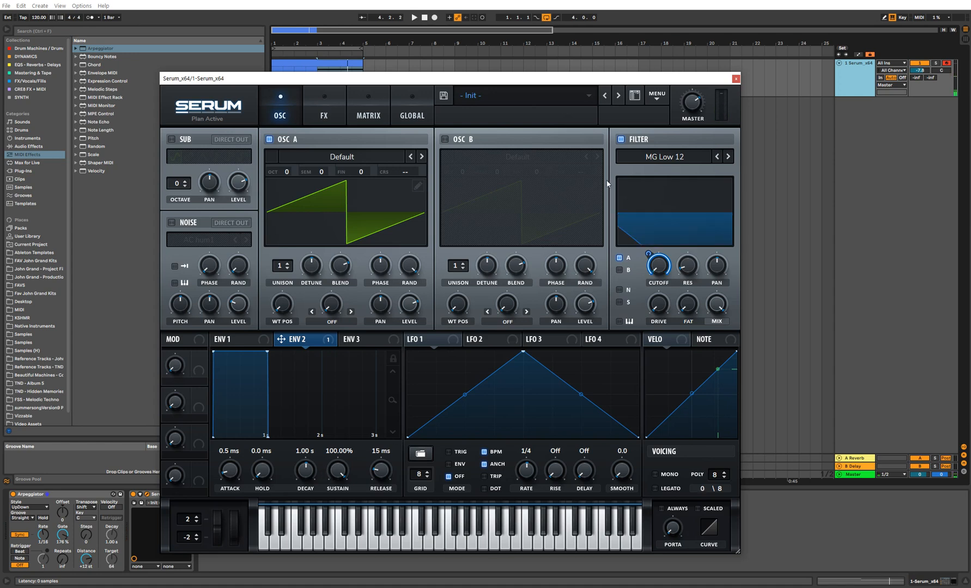
{"action": "left_click_drag", "start_coordinate": [337, 470], "coordinate": [337, 496]}
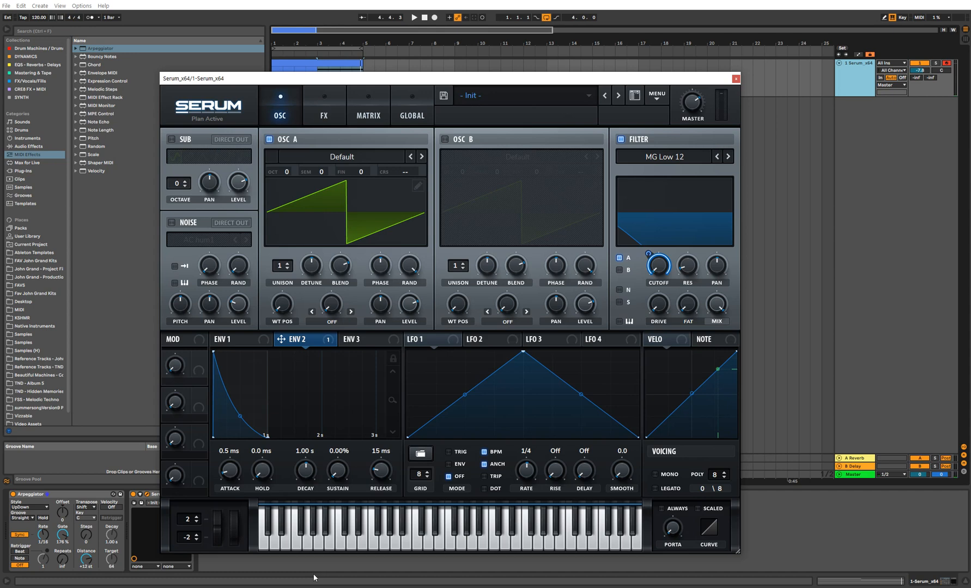
{"action": "mouse_move", "coordinate": [618, 323]}
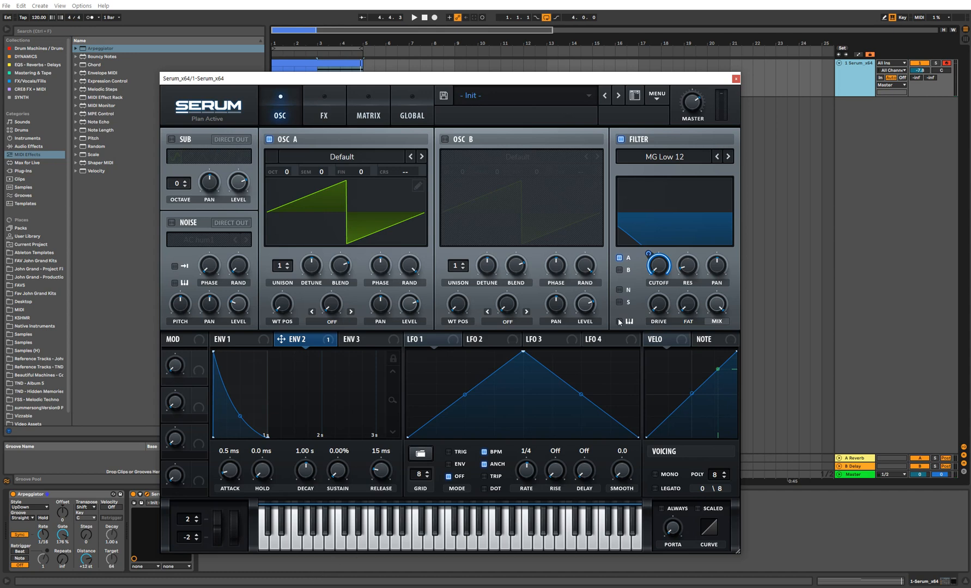
Choose the MG Low 24 filter type and tune ENV 2's cutoff modulation amount.
{"action": "left_click", "coordinate": [664, 157]}
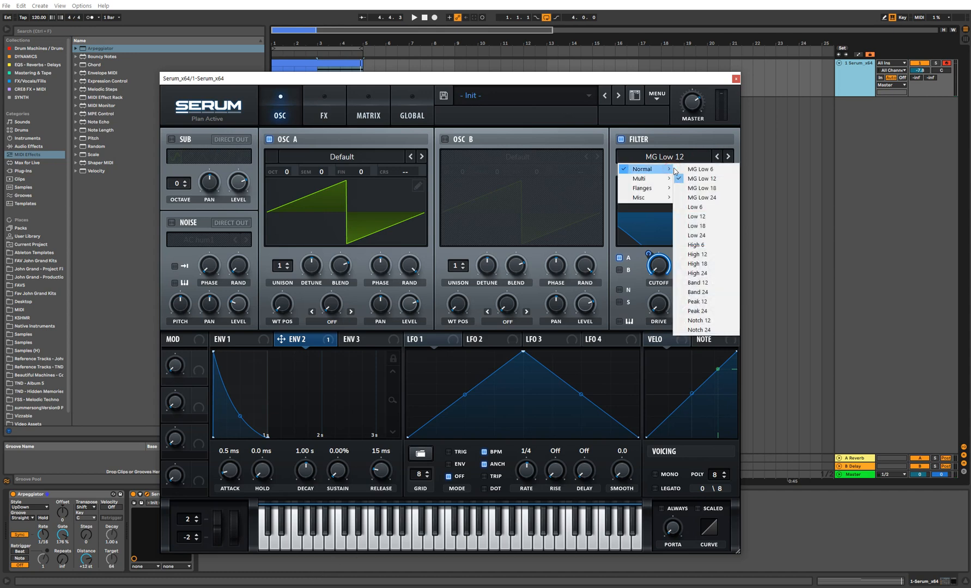
{"action": "mouse_move", "coordinate": [706, 198]}
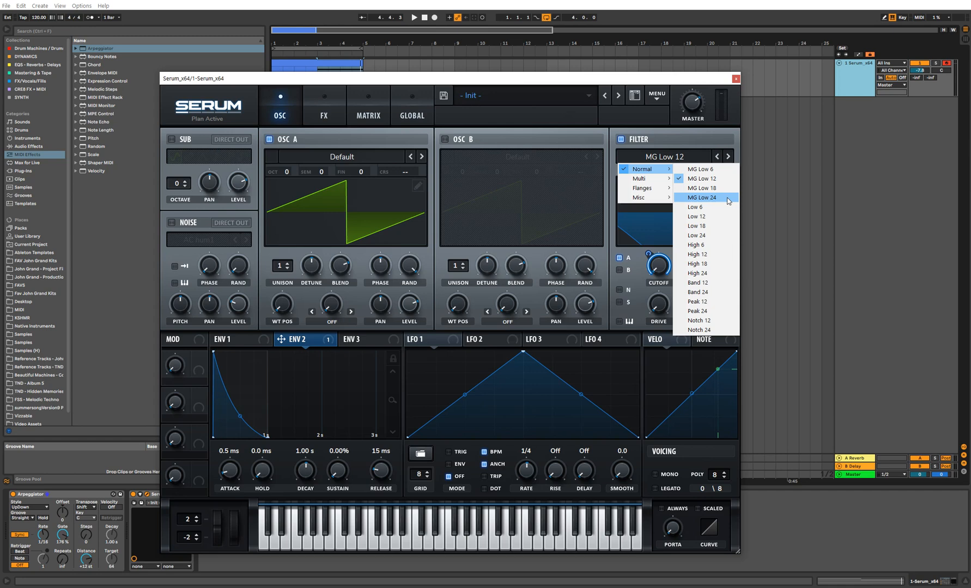
{"action": "left_click", "coordinate": [702, 198]}
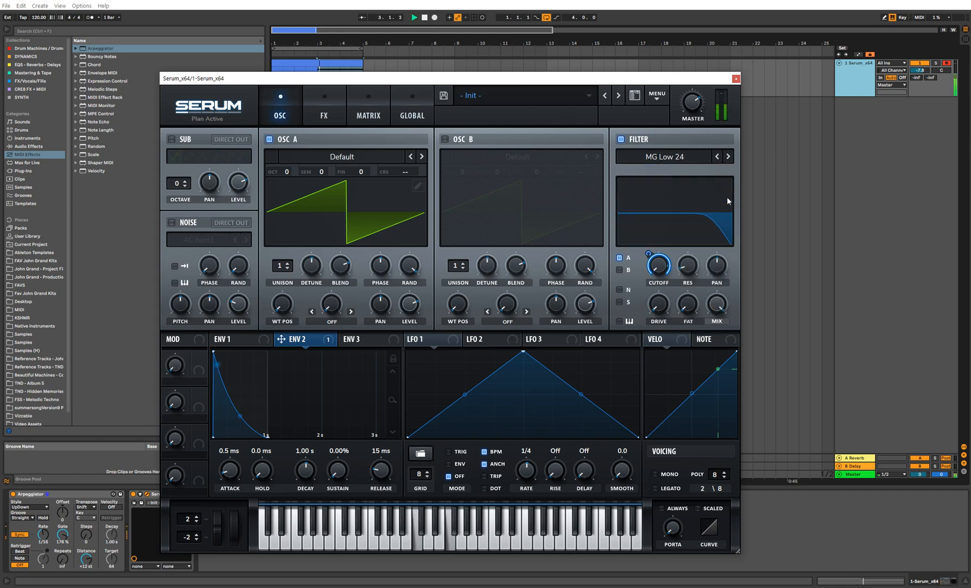
{"action": "mouse_move", "coordinate": [649, 256]}
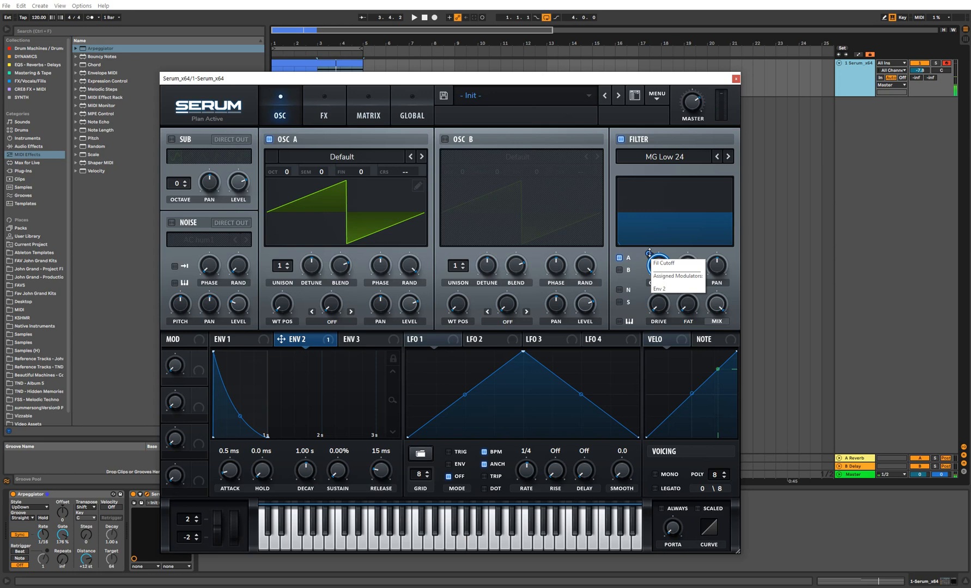
{"action": "left_click_drag", "start_coordinate": [656, 263], "coordinate": [657, 254]}
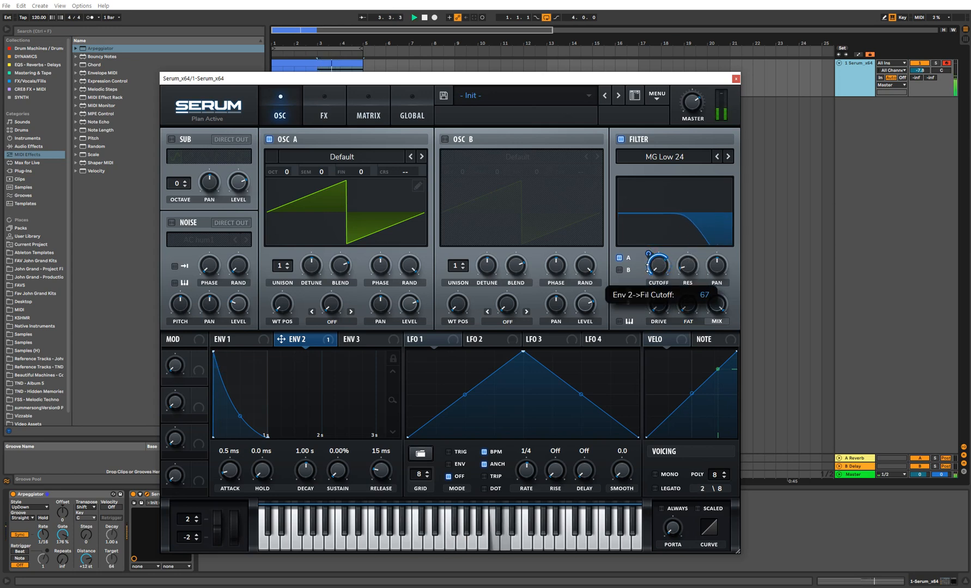
{"action": "left_click_drag", "start_coordinate": [647, 255], "coordinate": [647, 264]}
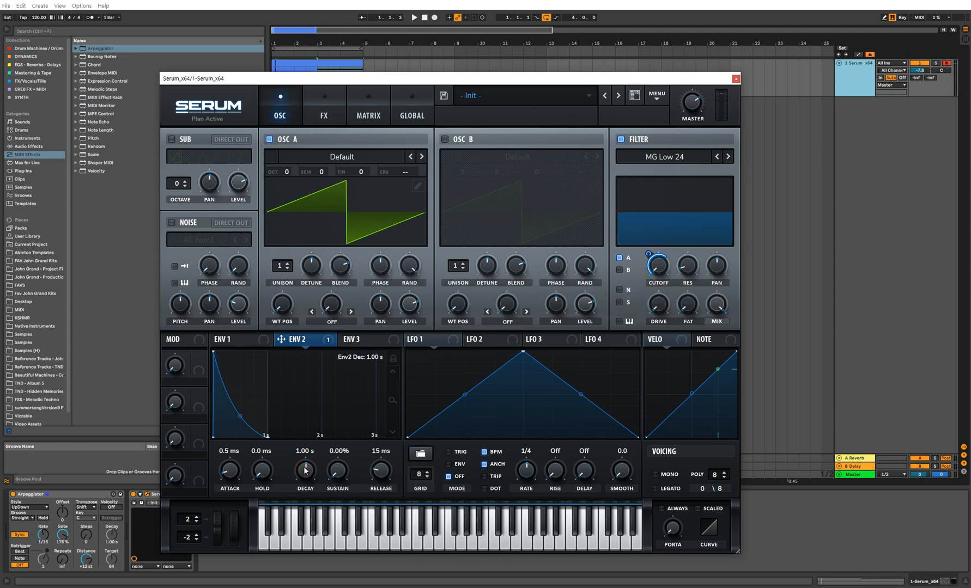
Shorten ENV 2 decay to 307 ms and release to ~170 ms, then switch on OSC B.
{"action": "left_click_drag", "start_coordinate": [303, 470], "coordinate": [303, 480]}
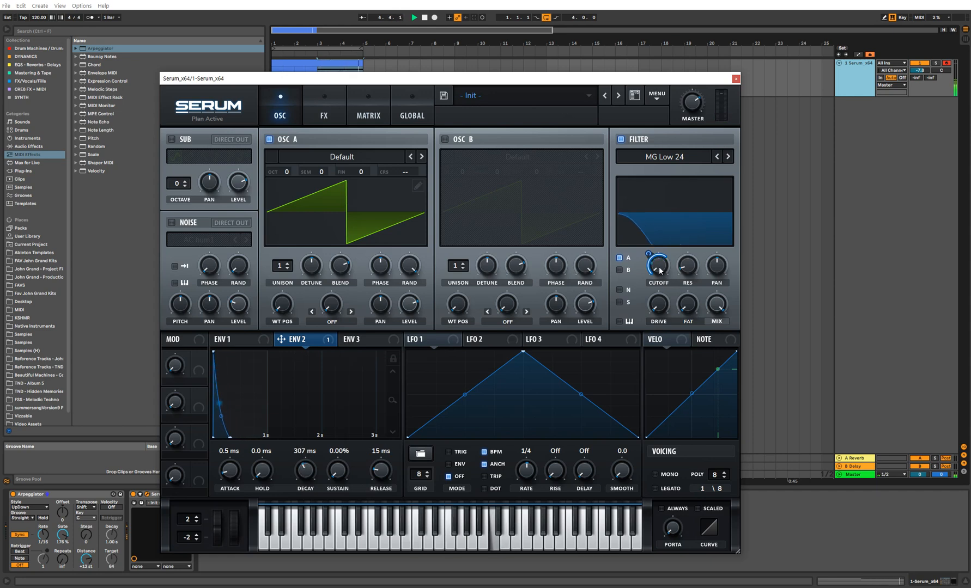
{"action": "left_click_drag", "start_coordinate": [657, 266], "coordinate": [657, 254]}
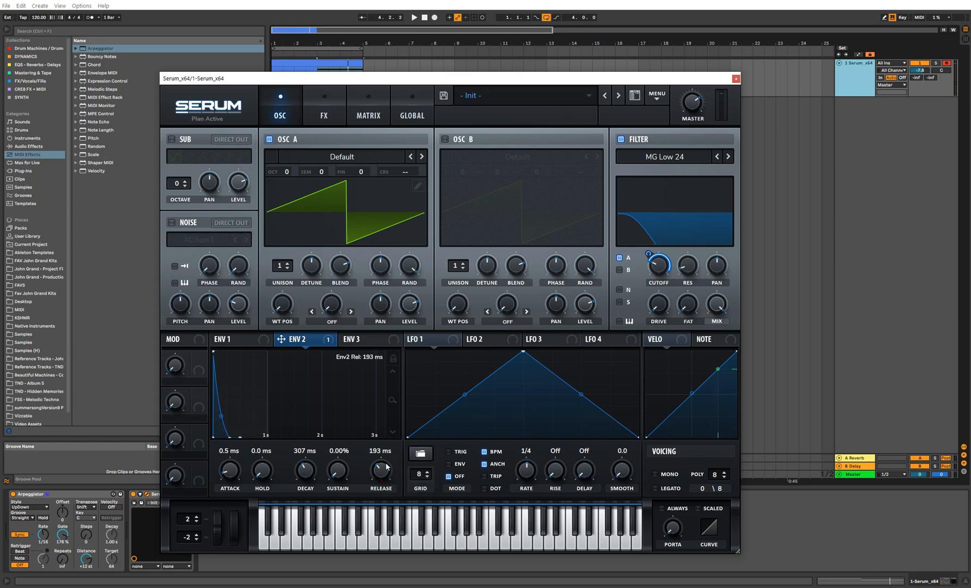
{"action": "left_click_drag", "start_coordinate": [381, 471], "coordinate": [380, 456]}
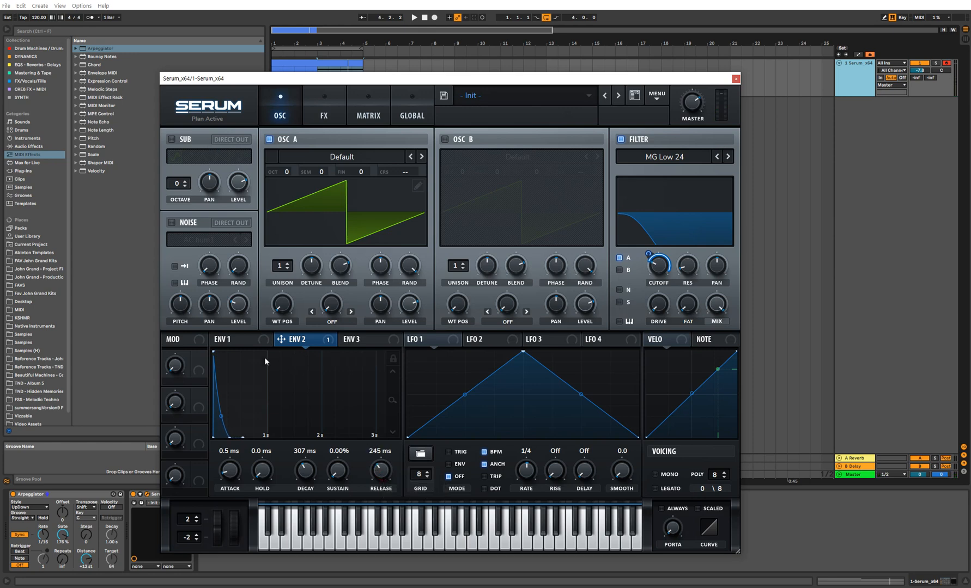
{"action": "left_click", "coordinate": [229, 339]}
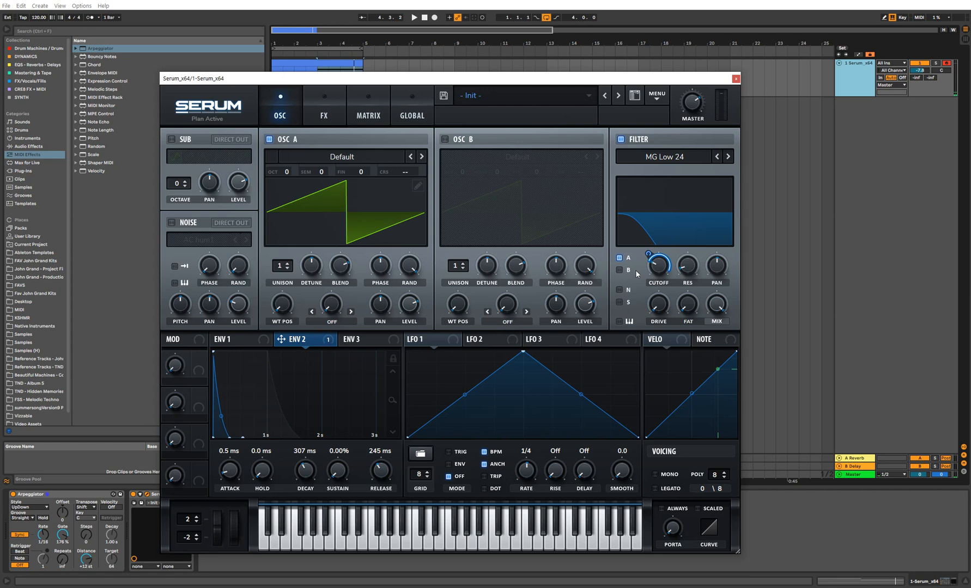
{"action": "mouse_move", "coordinate": [658, 268]}
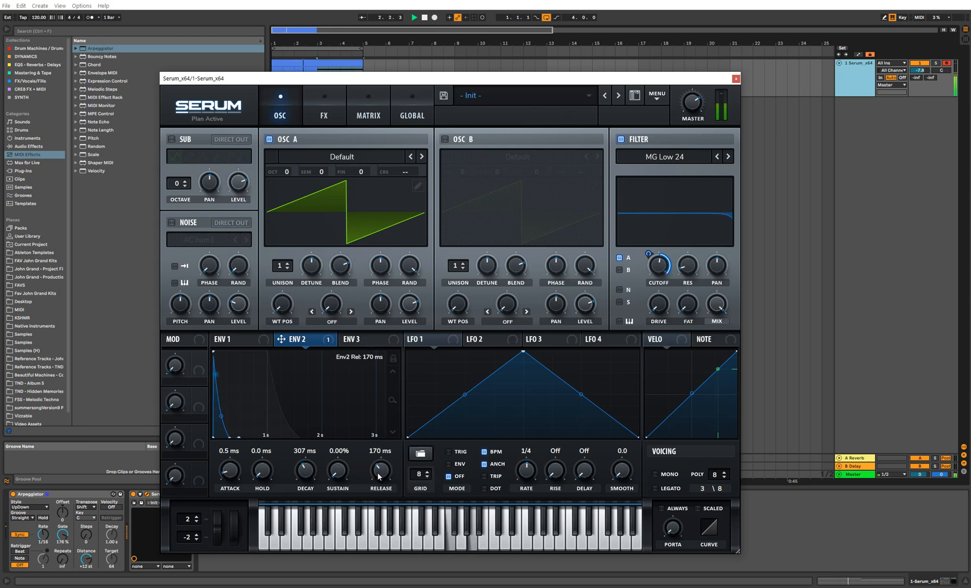
{"action": "left_click", "coordinate": [228, 340]}
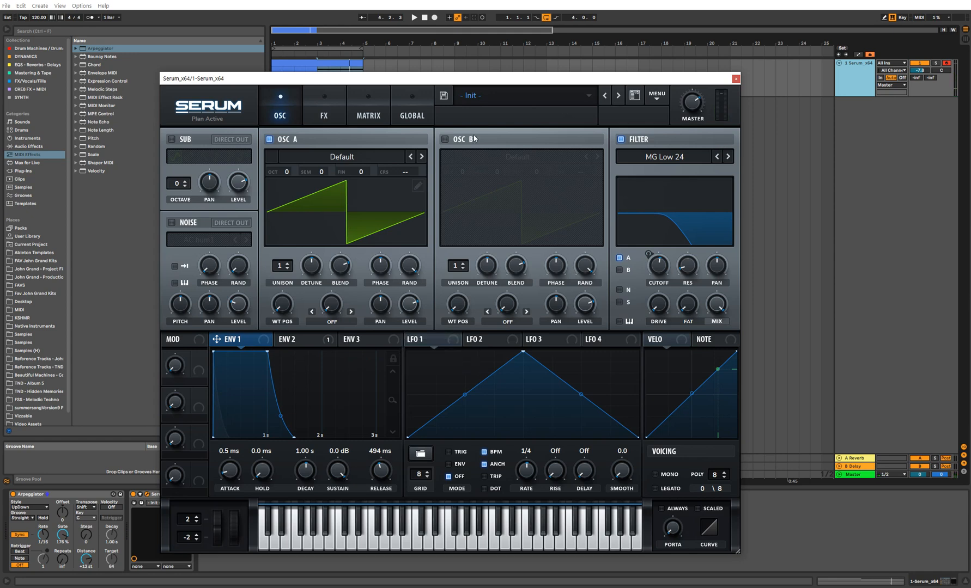
{"action": "mouse_move", "coordinate": [464, 141]}
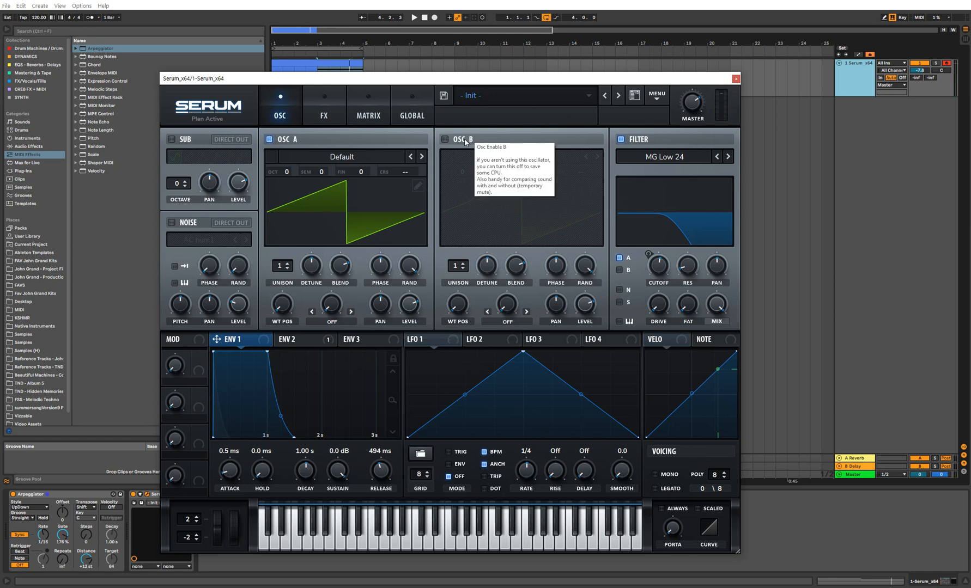
{"action": "left_click", "coordinate": [444, 139]}
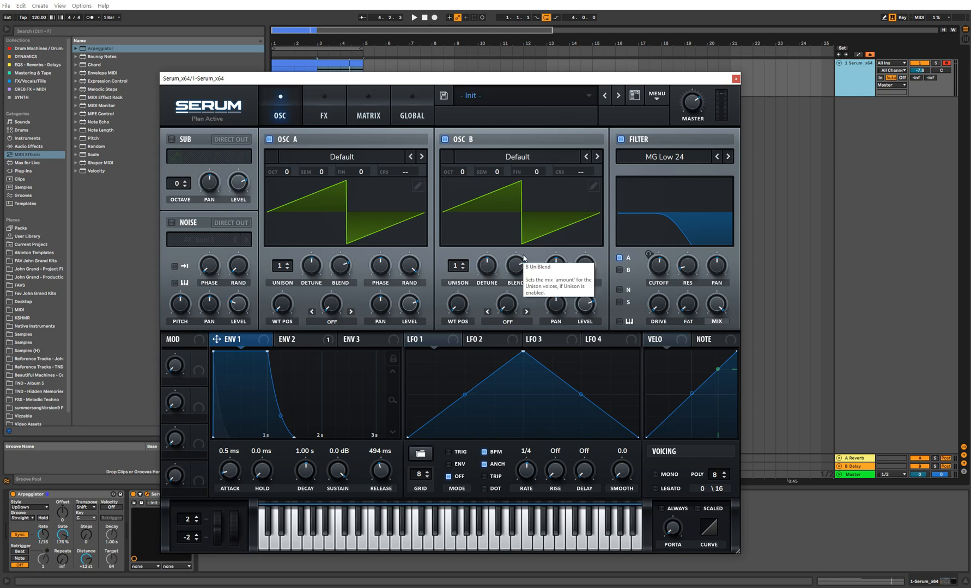
{"action": "mouse_move", "coordinate": [543, 176]}
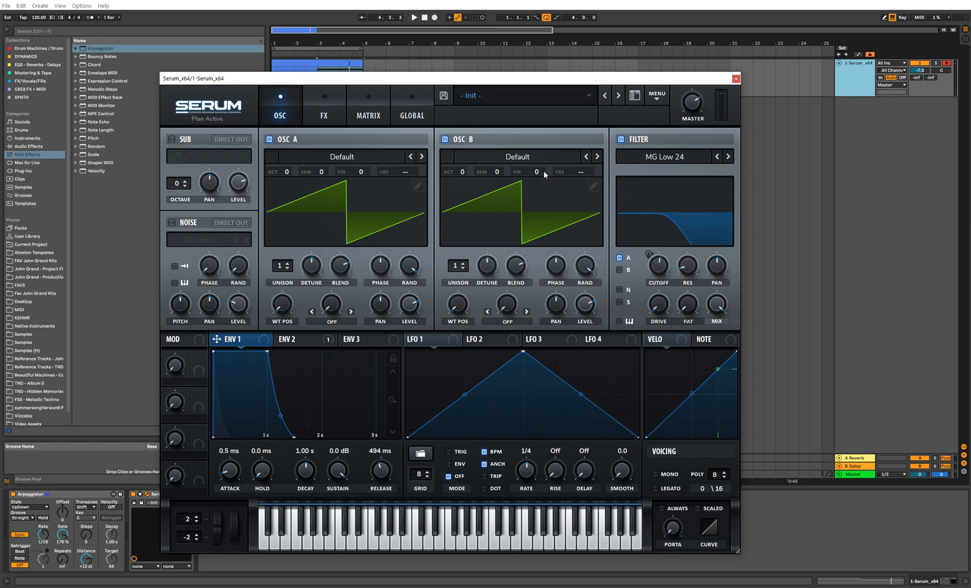
{"action": "mouse_move", "coordinate": [537, 174]}
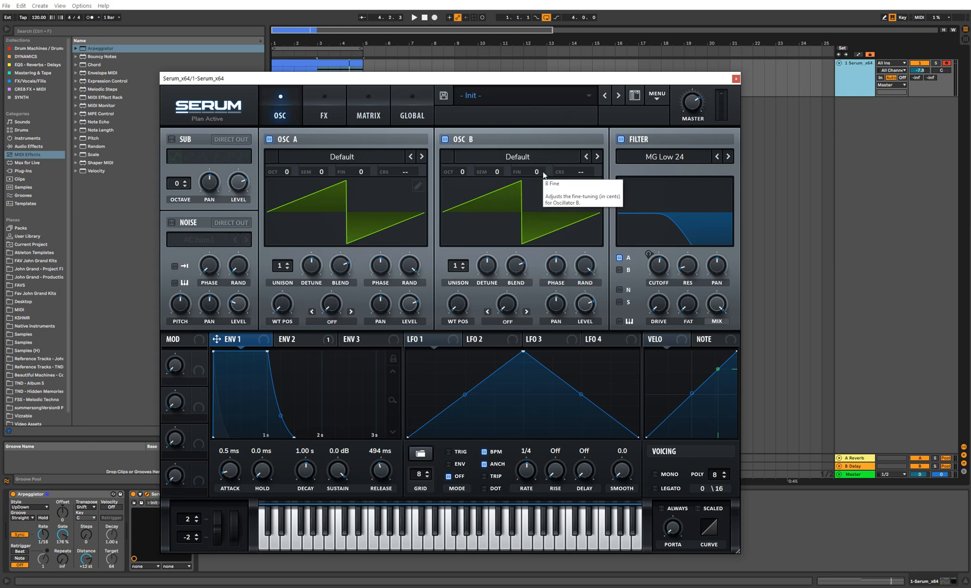
{"action": "mouse_move", "coordinate": [374, 199]}
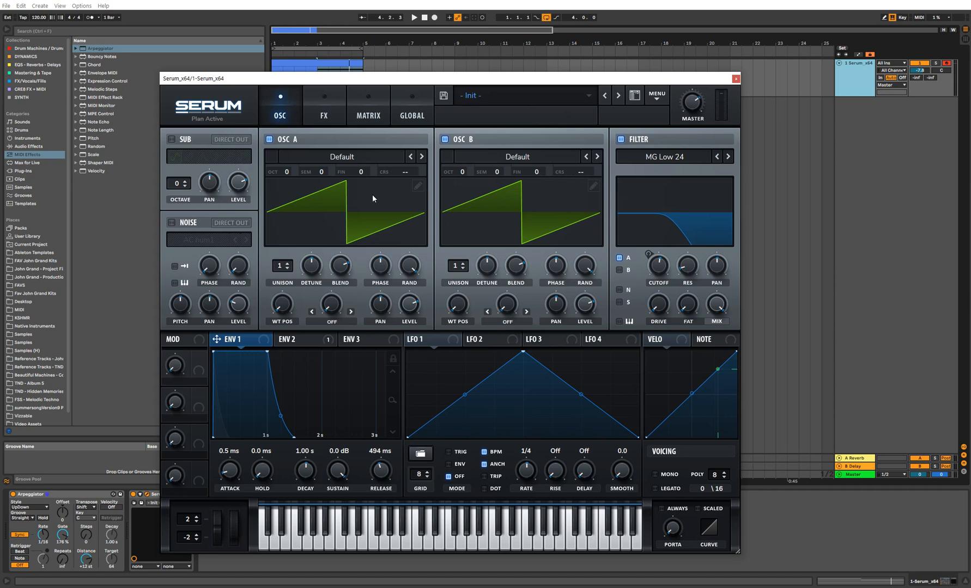
{"action": "mouse_move", "coordinate": [538, 177]}
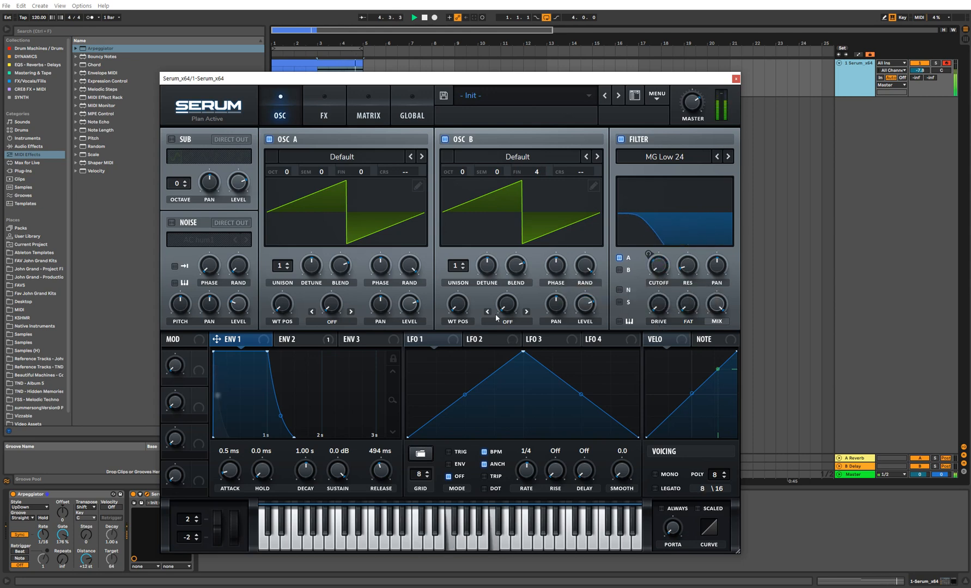
Set ENV 2's amount on Cutoff to 68 and readjust the cutoff frequency.
{"action": "left_click", "coordinate": [295, 340]}
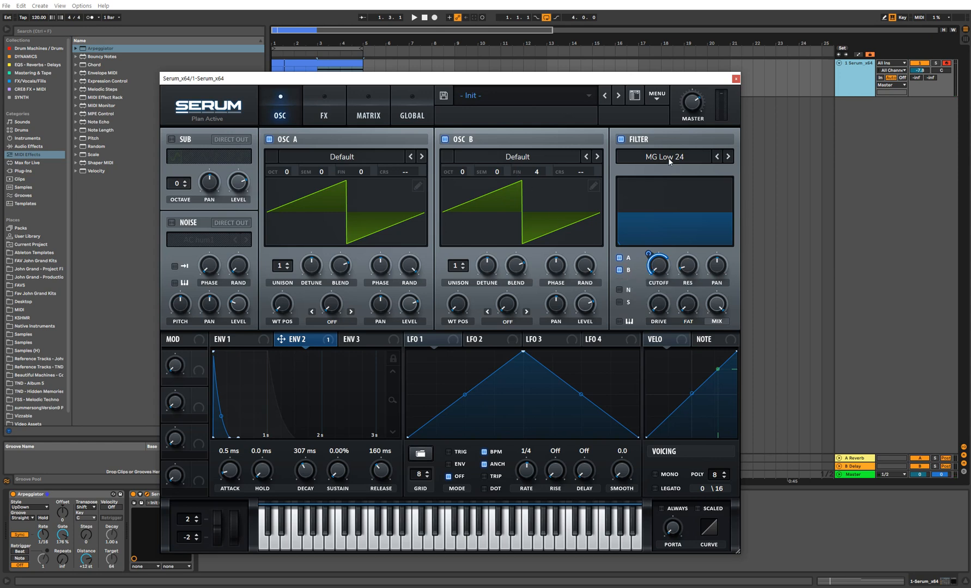
{"action": "mouse_move", "coordinate": [658, 267]}
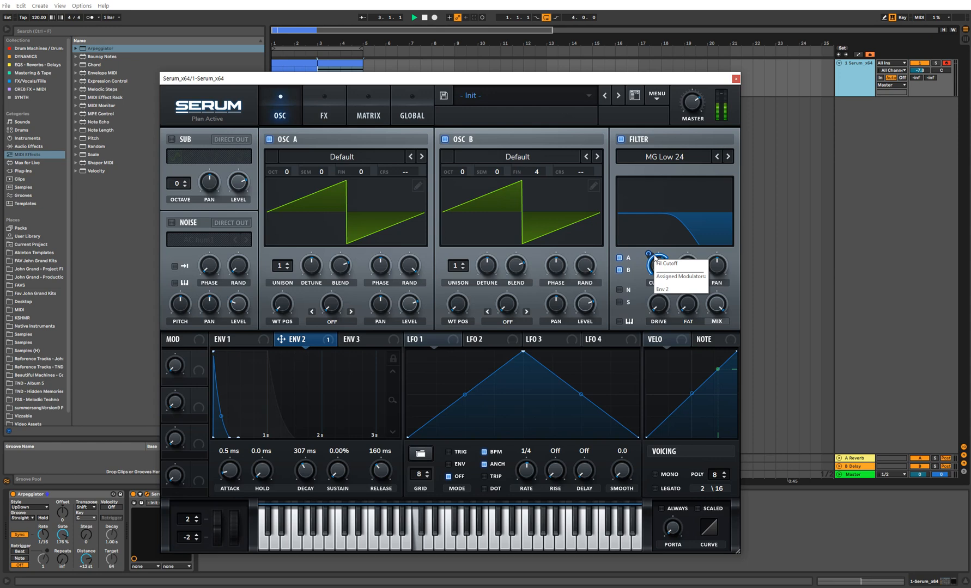
{"action": "left_click_drag", "start_coordinate": [657, 257], "coordinate": [657, 248]}
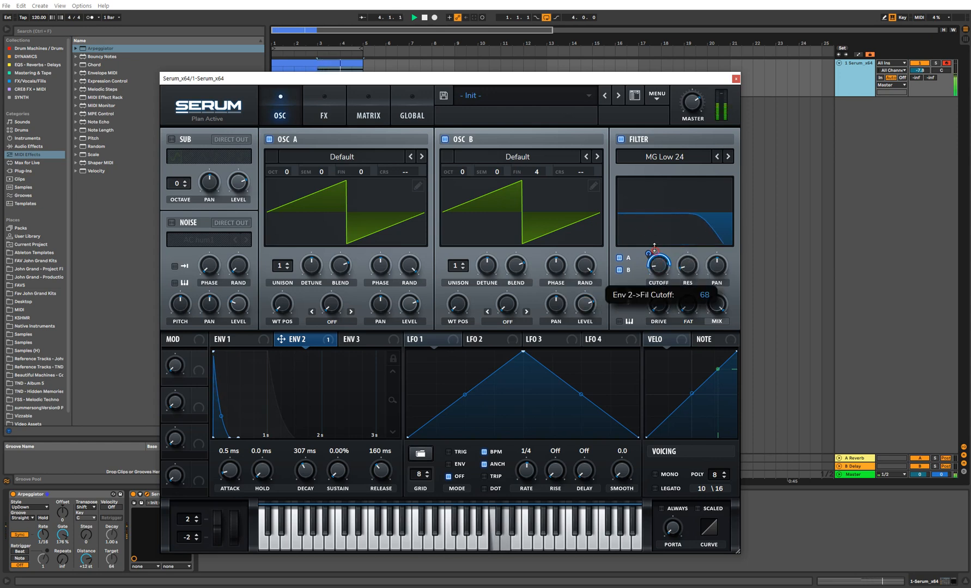
{"action": "left_click_drag", "start_coordinate": [656, 264], "coordinate": [657, 273]}
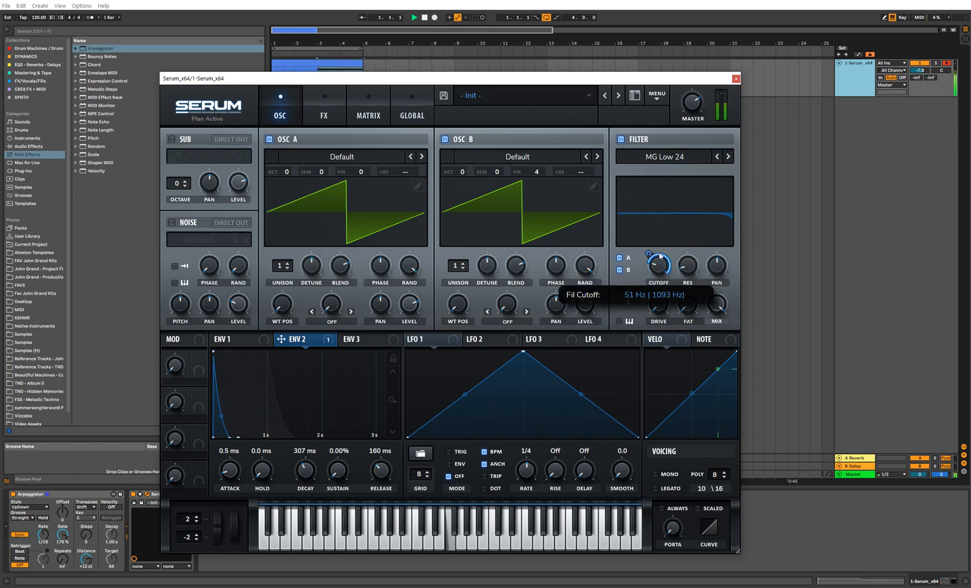
{"action": "left_click_drag", "start_coordinate": [657, 265], "coordinate": [657, 254]}
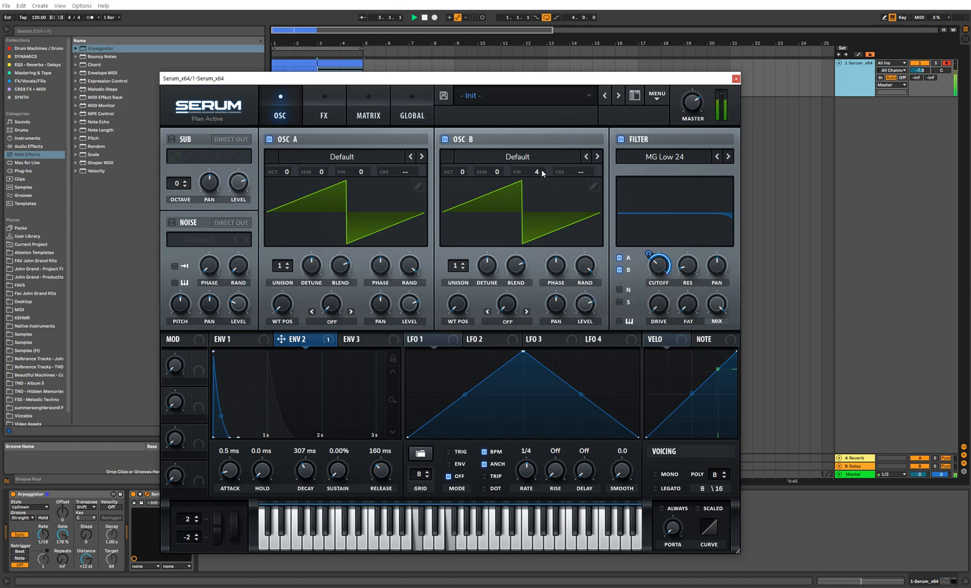
Detune OSC B's Fine between +11 and about -10 cents.
{"action": "left_click_drag", "start_coordinate": [535, 171], "coordinate": [535, 161]}
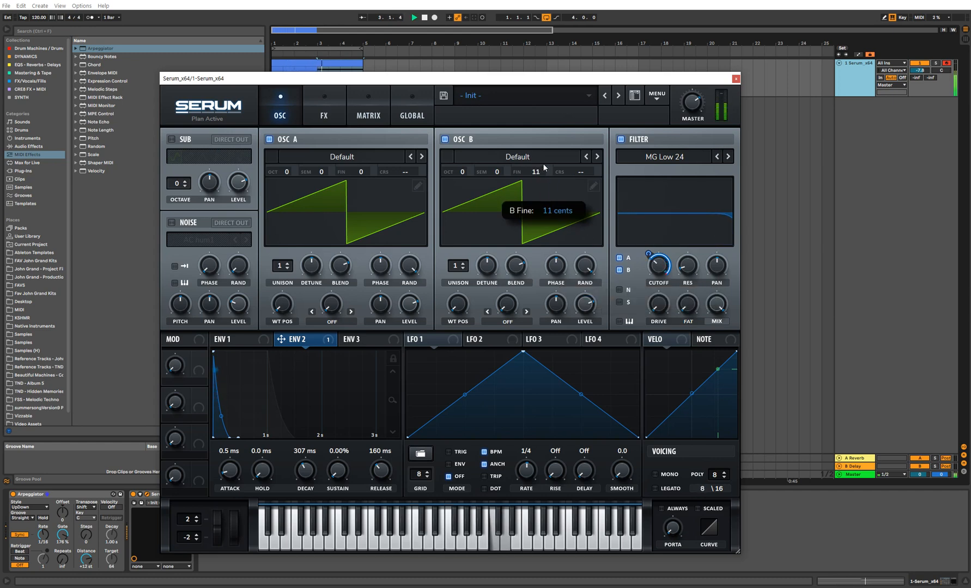
{"action": "left_click_drag", "start_coordinate": [533, 171], "coordinate": [532, 162]}
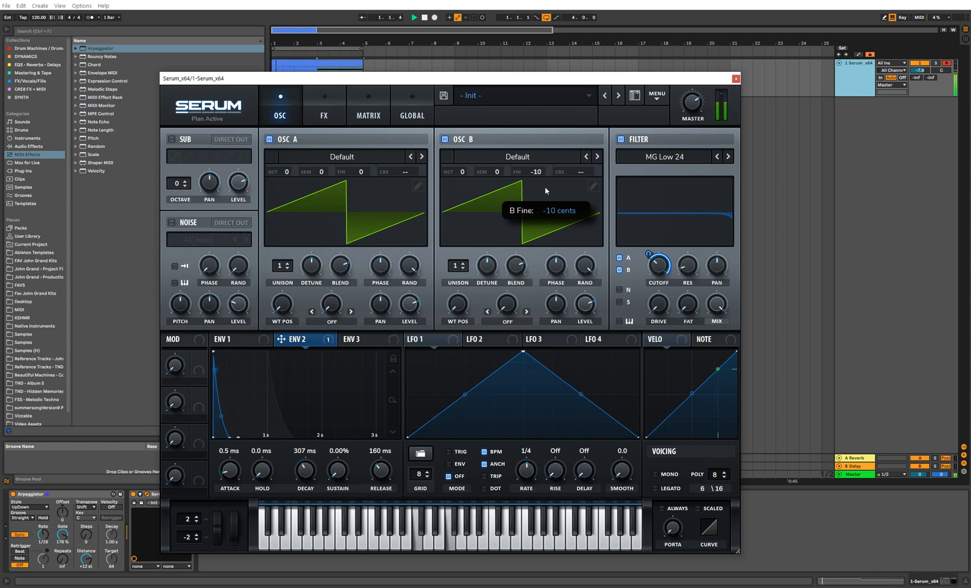
{"action": "left_click_drag", "start_coordinate": [535, 180], "coordinate": [540, 175]}
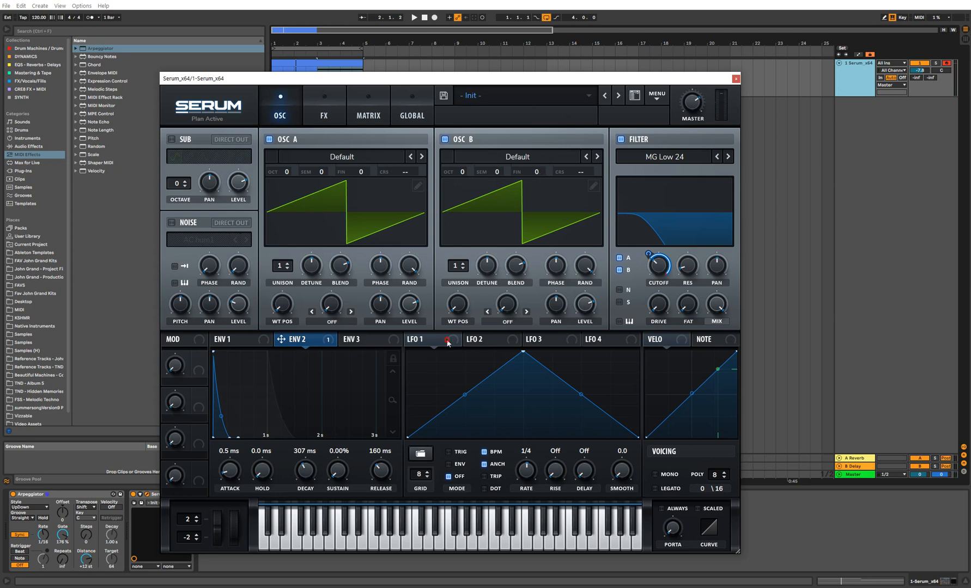
Modulate OSC B Fine with LFO 1 at amount 15, one-bar rate, and Rand phase 100%.
{"action": "left_click", "coordinate": [425, 340]}
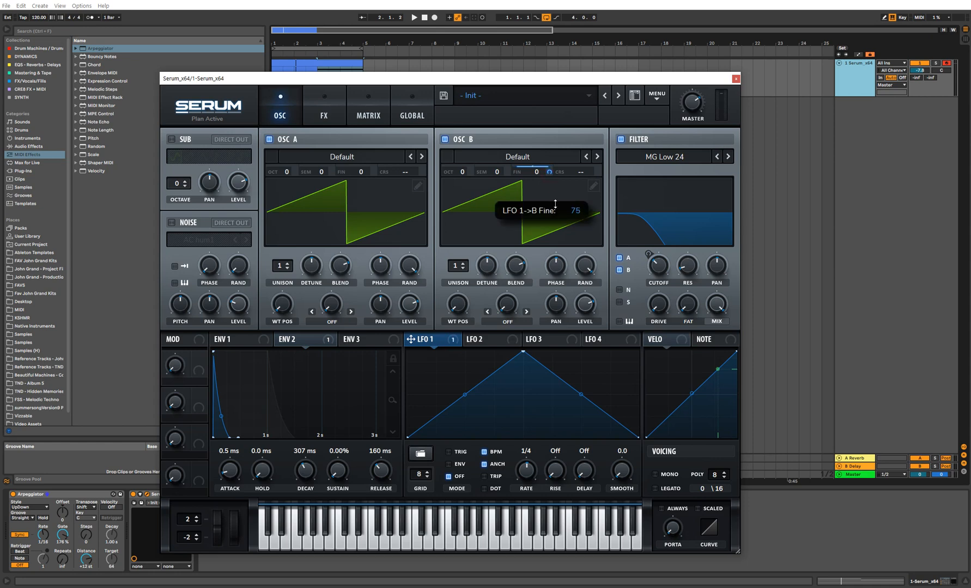
{"action": "left_click_drag", "start_coordinate": [552, 205], "coordinate": [556, 246]}
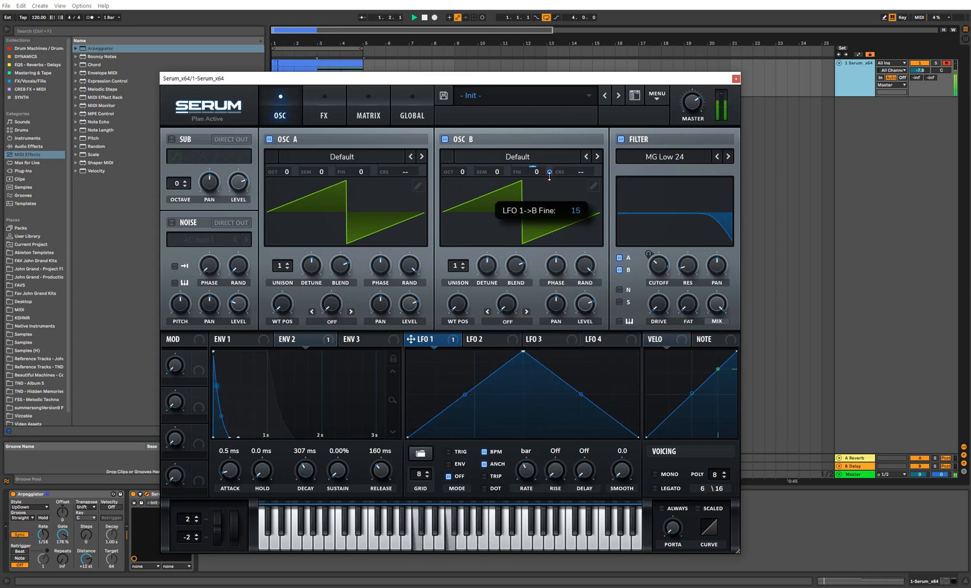
{"action": "left_click_drag", "start_coordinate": [548, 173], "coordinate": [548, 154]}
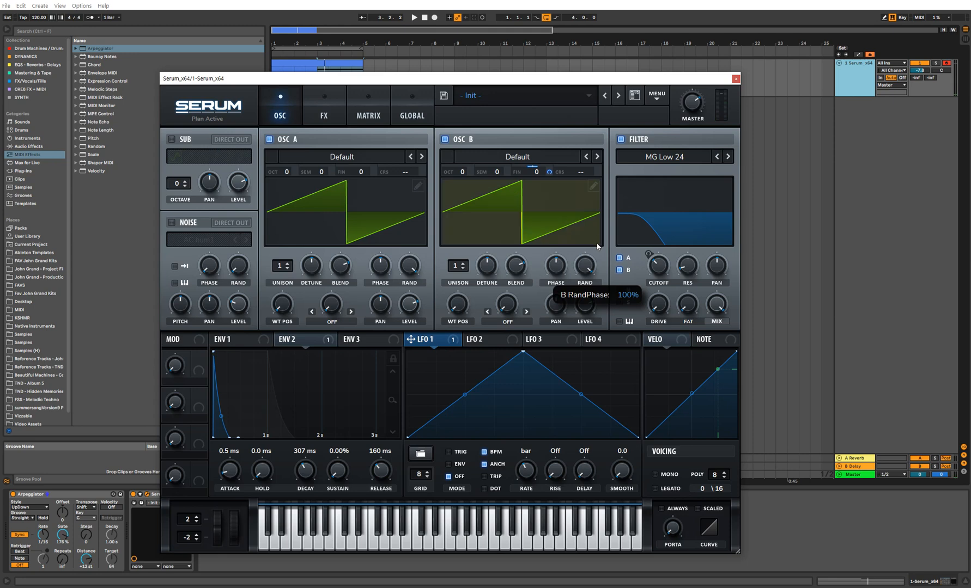
{"action": "left_click_drag", "start_coordinate": [583, 266], "coordinate": [587, 272]}
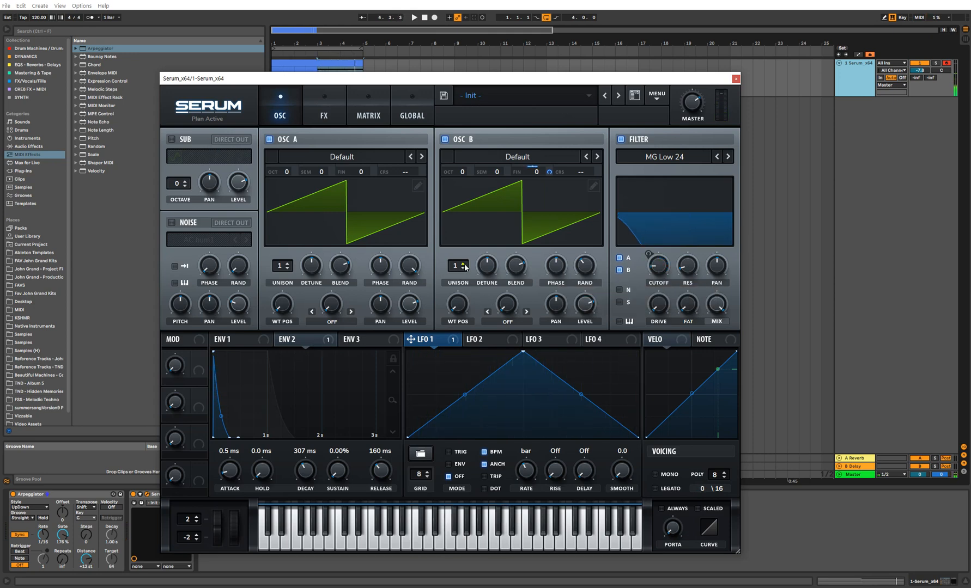
Raise OSC B's unison voices and narrow the unison detune to about 0.10.
{"action": "left_click", "coordinate": [462, 264]}
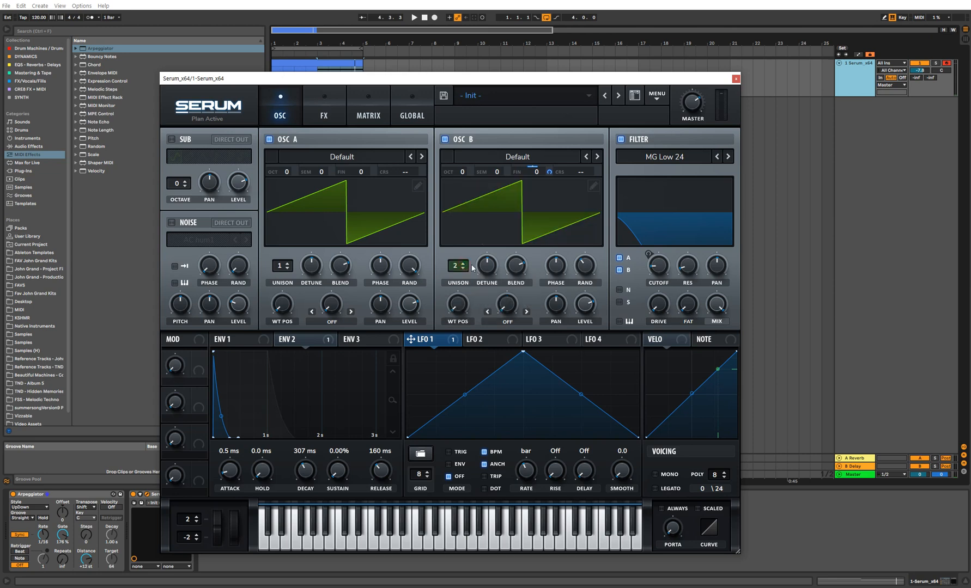
{"action": "left_click_drag", "start_coordinate": [486, 265], "coordinate": [486, 247]}
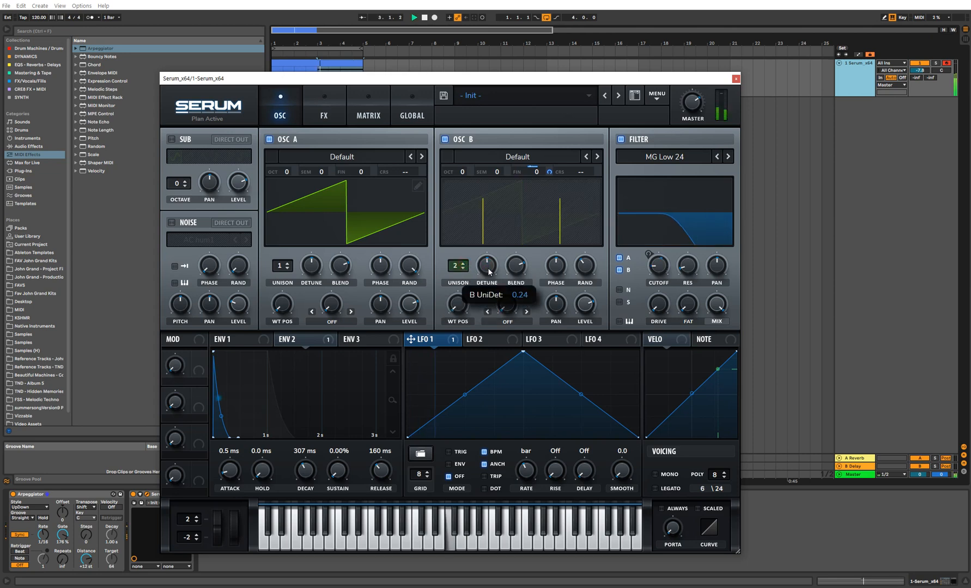
{"action": "left_click_drag", "start_coordinate": [487, 265], "coordinate": [487, 279]}
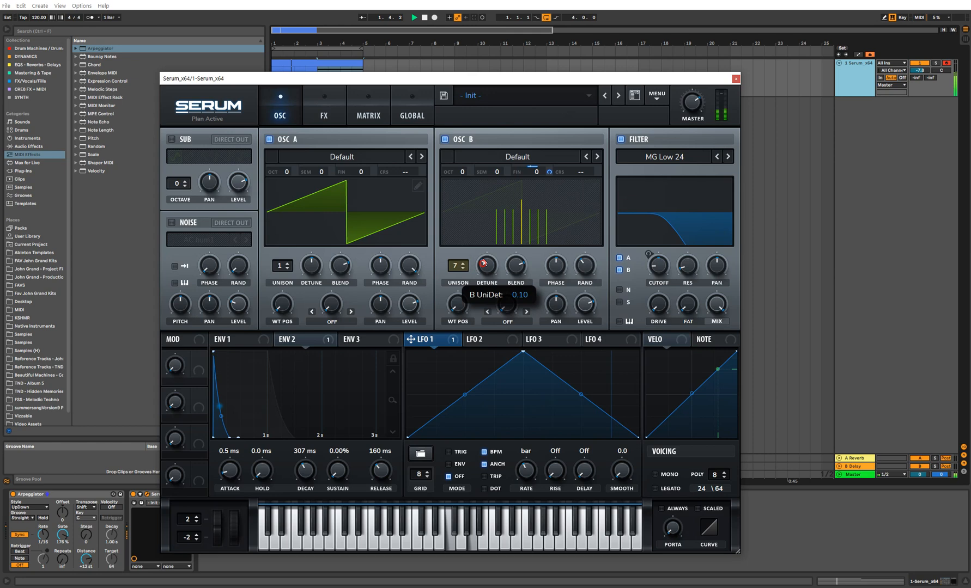
{"action": "left_click_drag", "start_coordinate": [515, 265], "coordinate": [515, 248]}
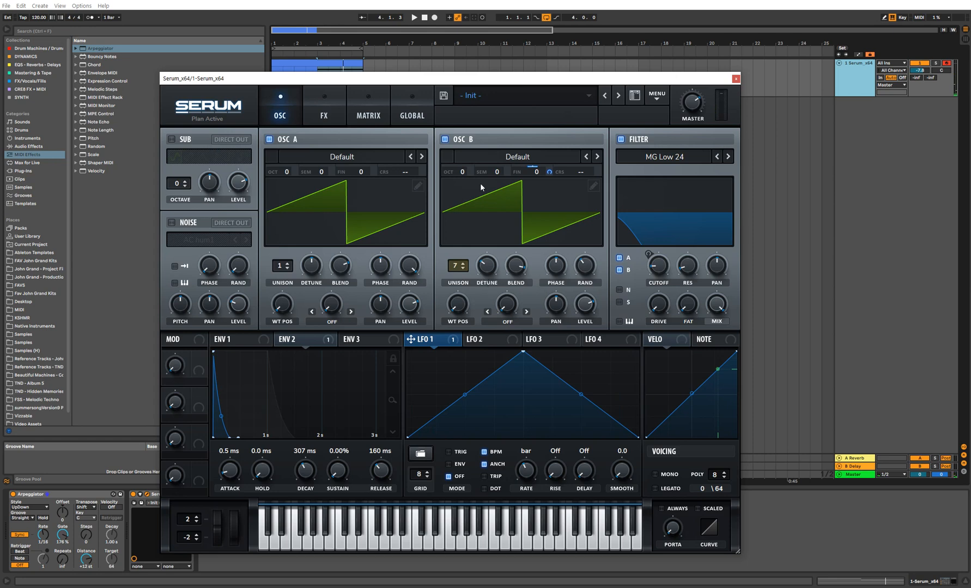
{"action": "mouse_move", "coordinate": [342, 119]}
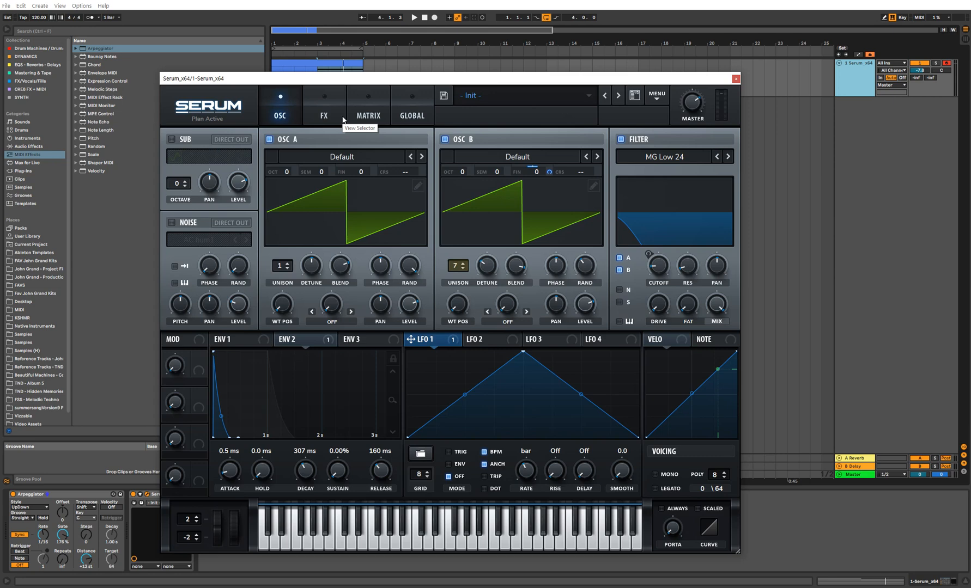
Enable a Hall reverb in Serum's FX rack.
{"action": "left_click", "coordinate": [323, 103]}
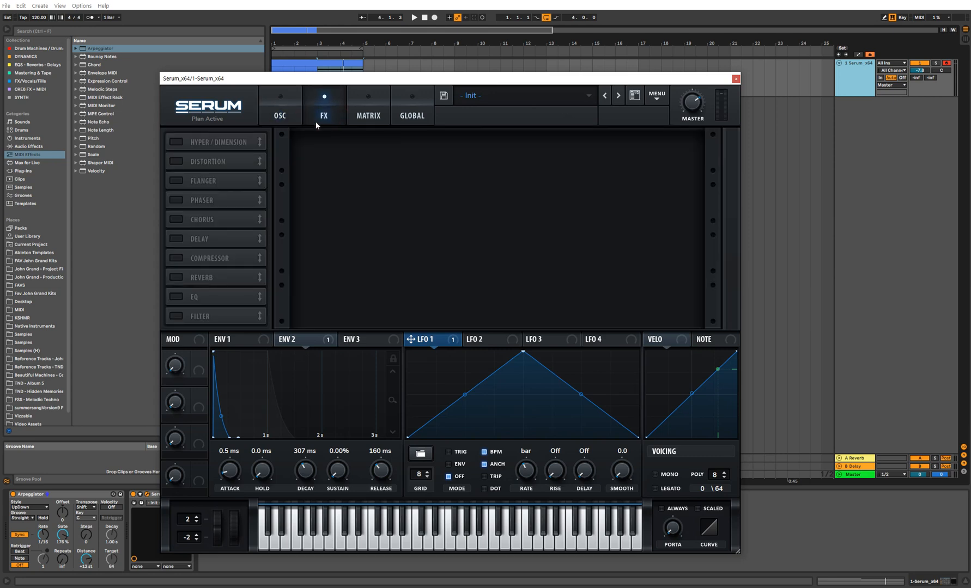
{"action": "mouse_move", "coordinate": [209, 242]}
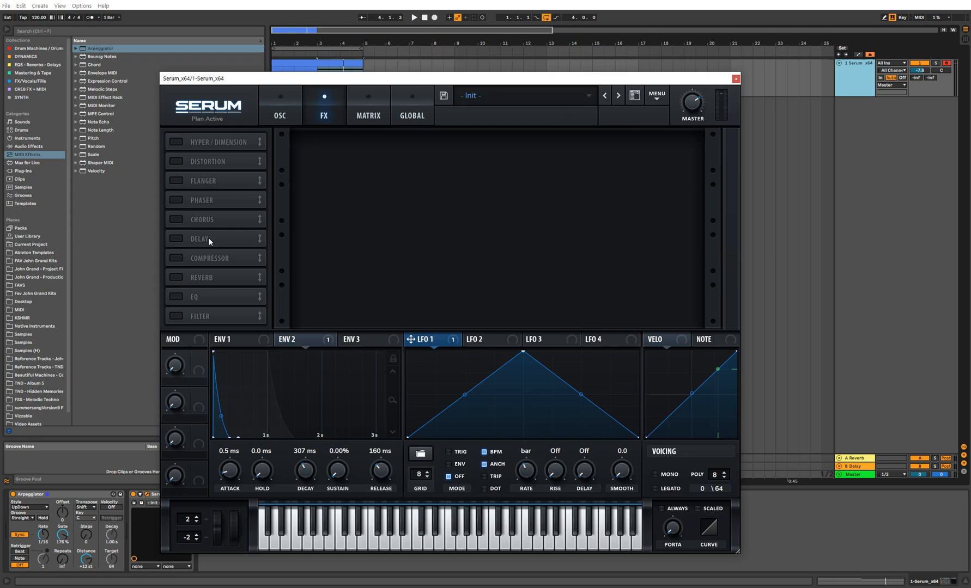
{"action": "left_click", "coordinate": [176, 278]}
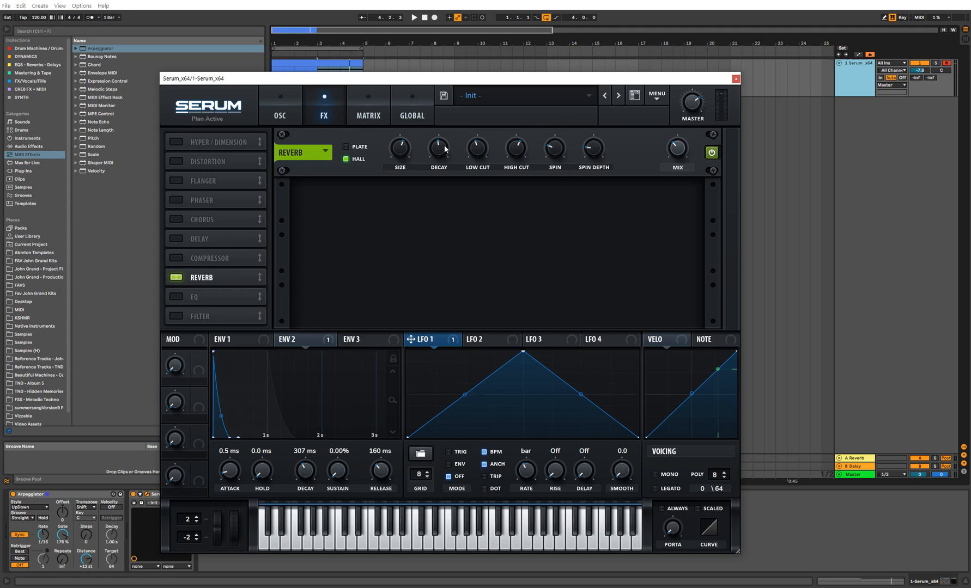
{"action": "mouse_move", "coordinate": [682, 161]}
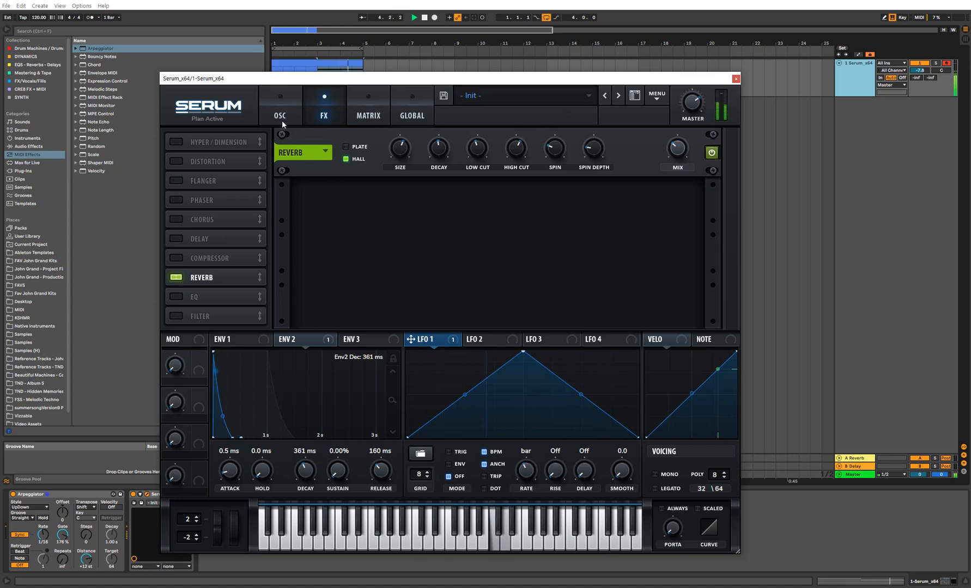
Lower the filter cutoff and lengthen Env 2 decay to about 695 ms.
{"action": "left_click", "coordinate": [279, 106]}
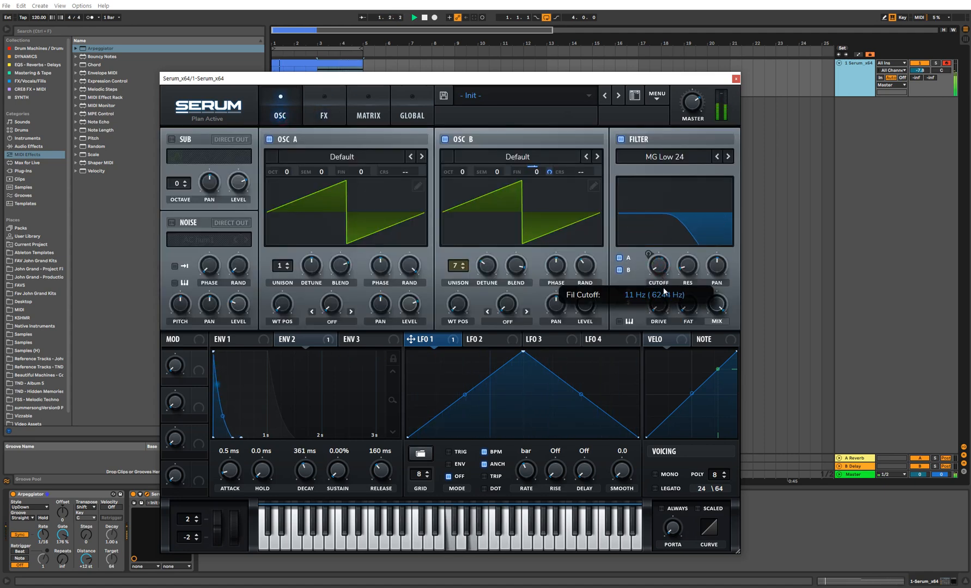
{"action": "left_click_drag", "start_coordinate": [303, 468], "coordinate": [304, 446]}
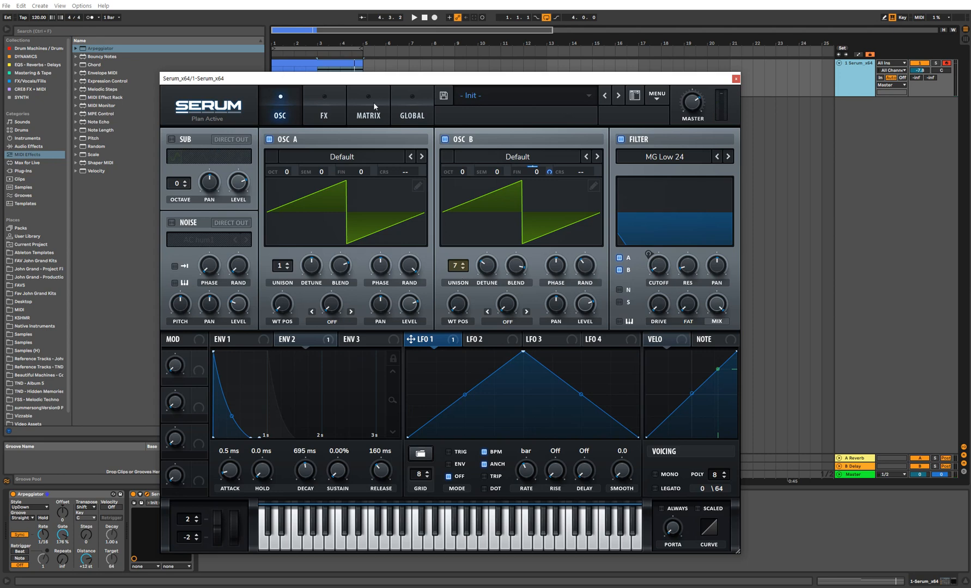
Enable the chorus in the FX rack with the Emu preset and mix near 41%.
{"action": "left_click", "coordinate": [324, 104]}
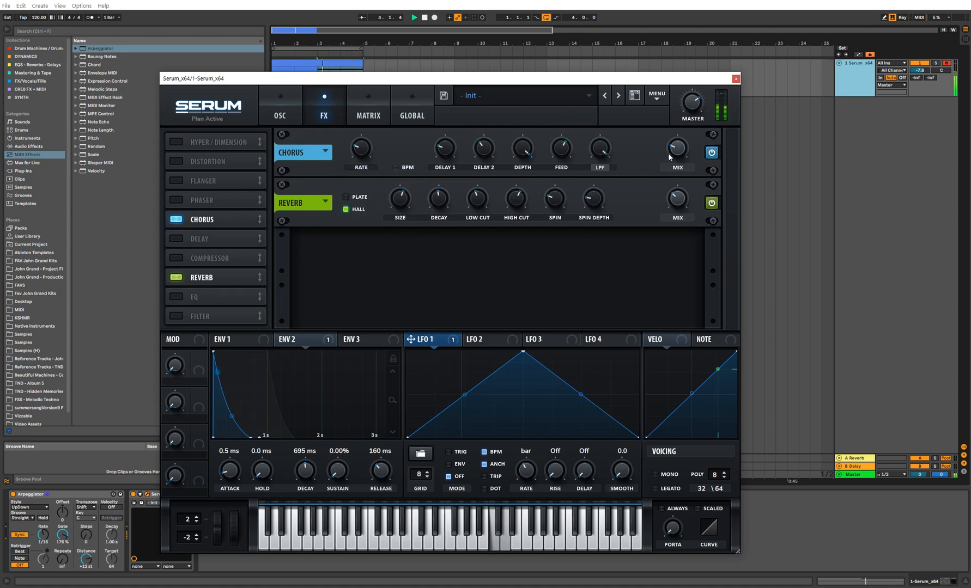
{"action": "left_click", "coordinate": [325, 153]}
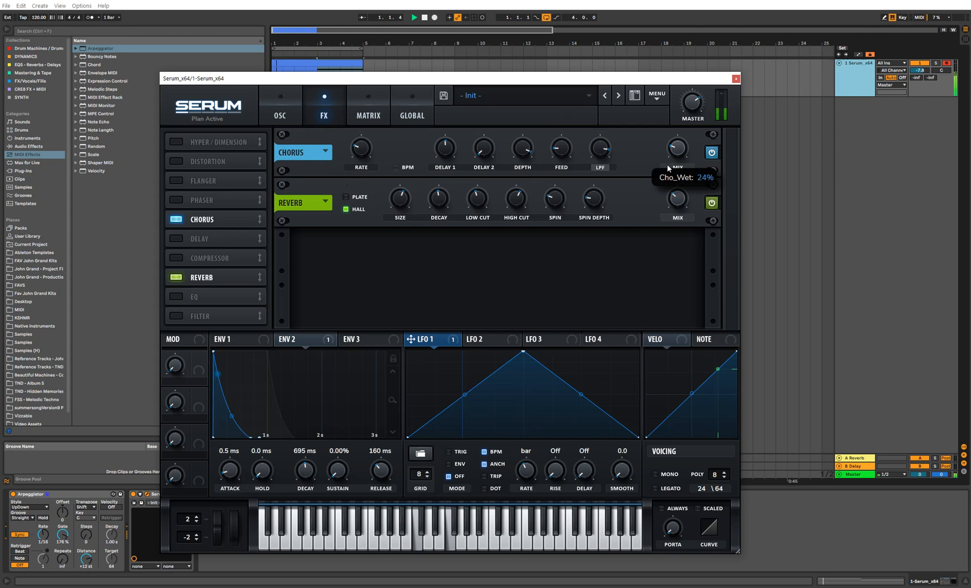
{"action": "left_click", "coordinate": [303, 152]}
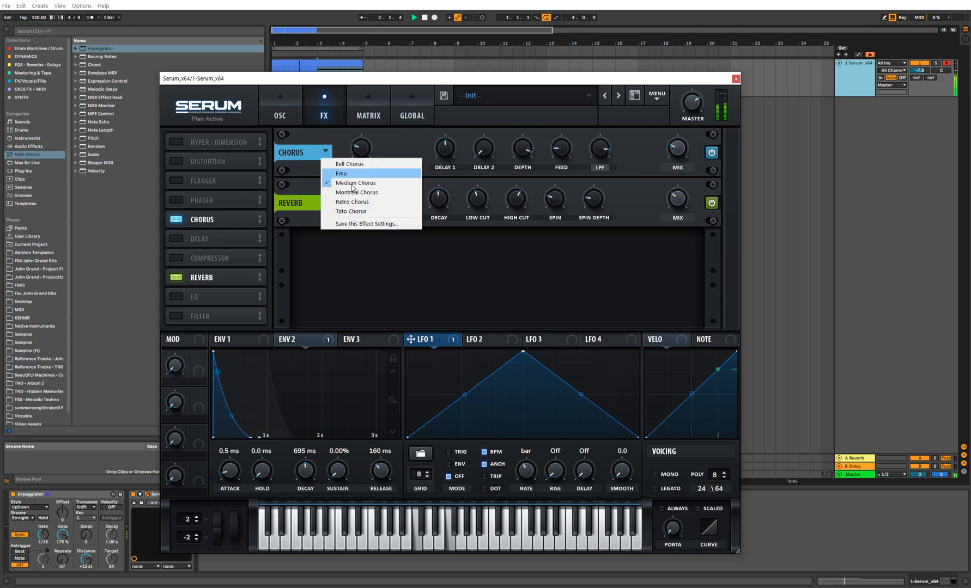
{"action": "left_click", "coordinate": [356, 183]}
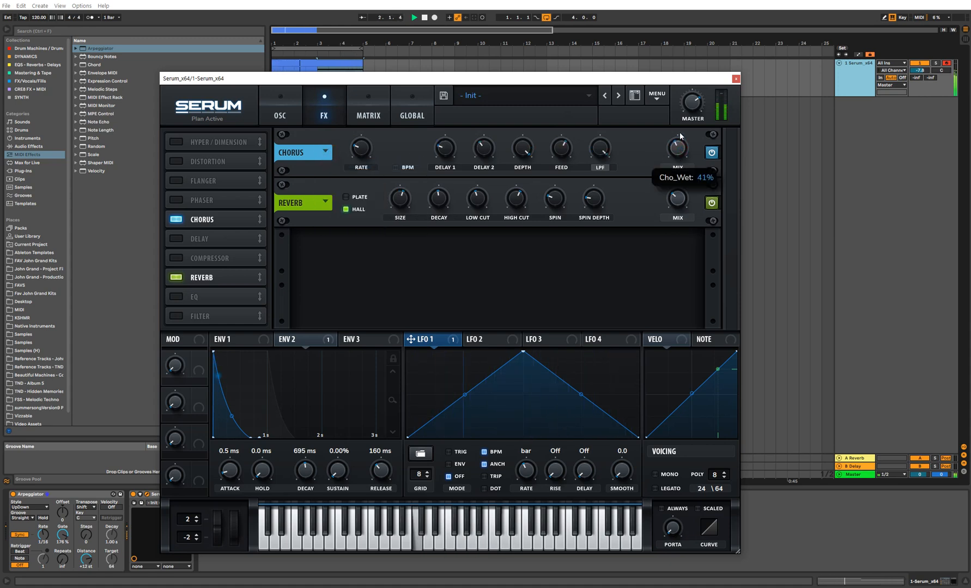
Bring up Save this Effect Settings for the chorus and cancel without saving.
{"action": "left_click", "coordinate": [324, 153]}
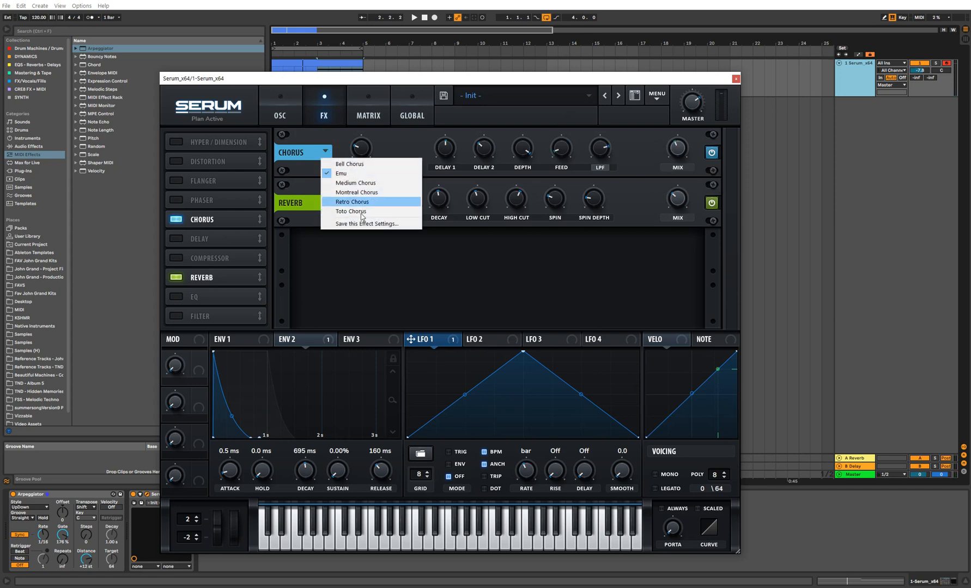
{"action": "left_click", "coordinate": [366, 225]}
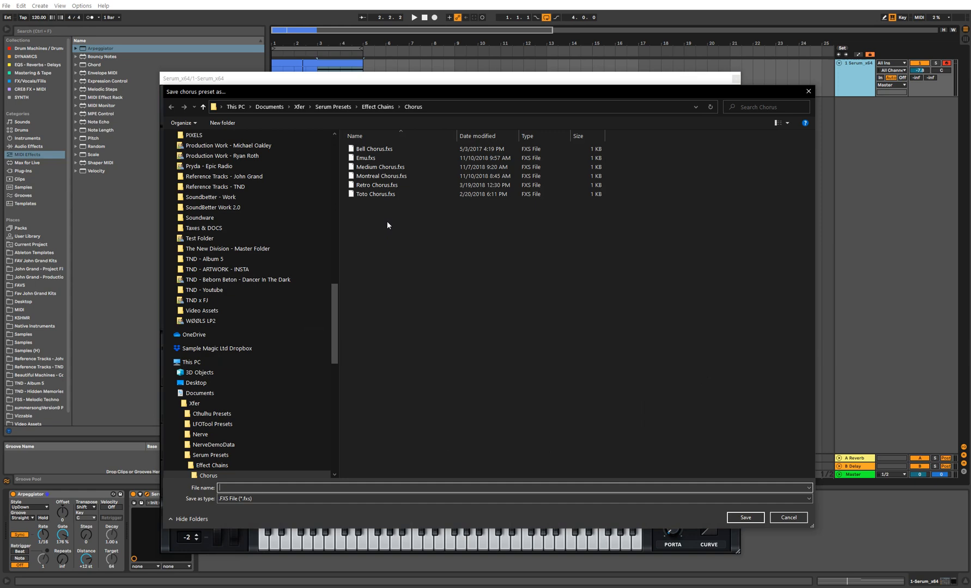
{"action": "left_click", "coordinate": [788, 518]}
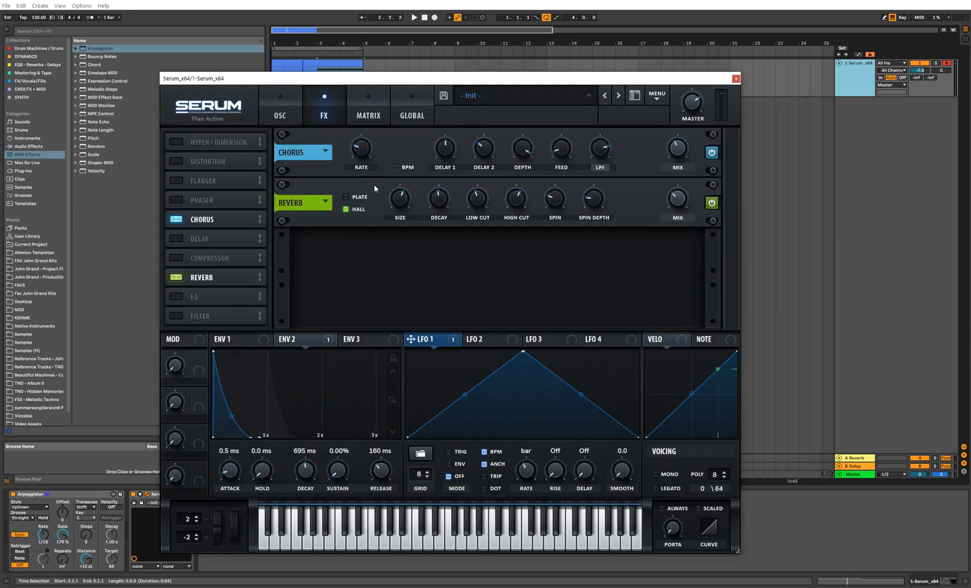
{"action": "mouse_move", "coordinate": [217, 248]}
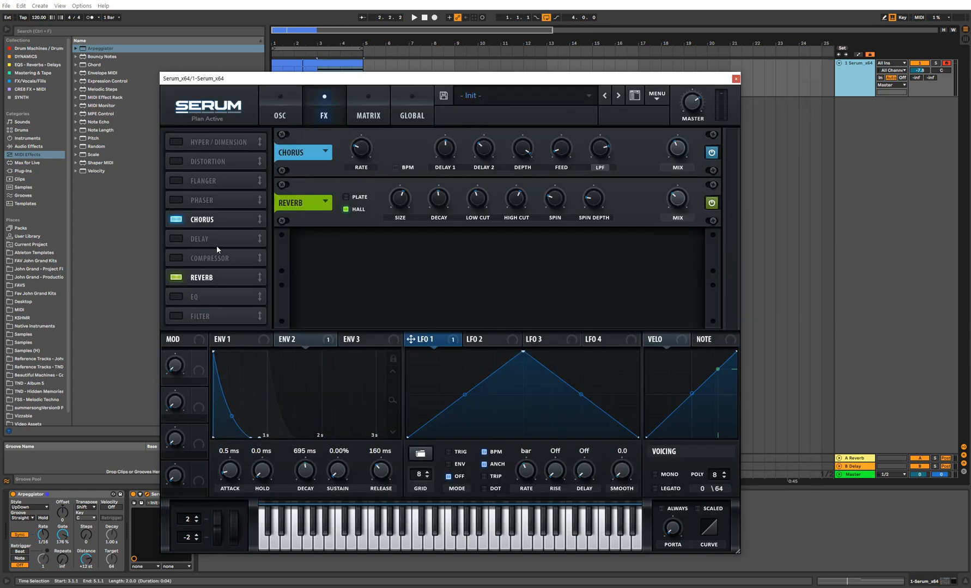
Enable the Delay module as a ping-pong delay with mix around 41%.
{"action": "left_click", "coordinate": [324, 153]}
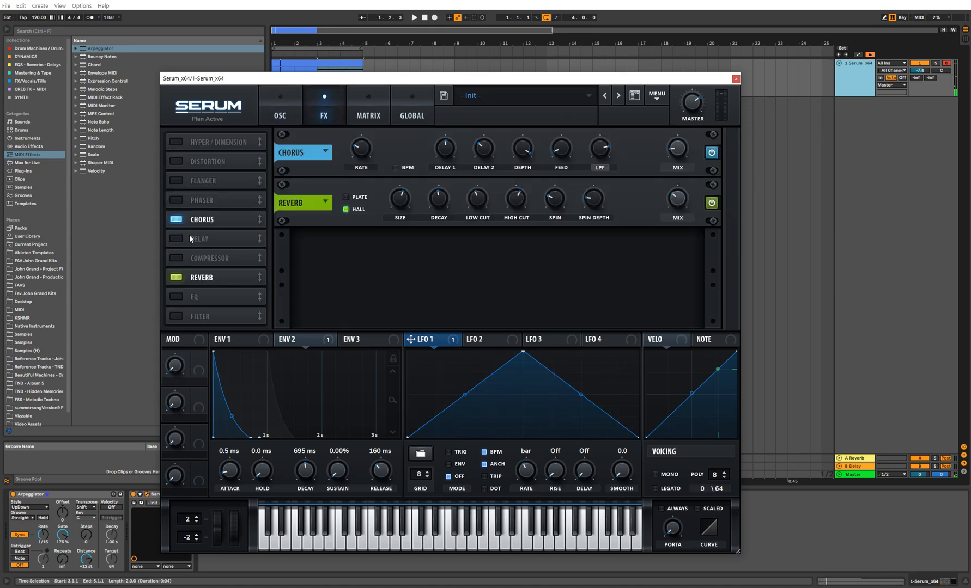
{"action": "left_click", "coordinate": [174, 238]}
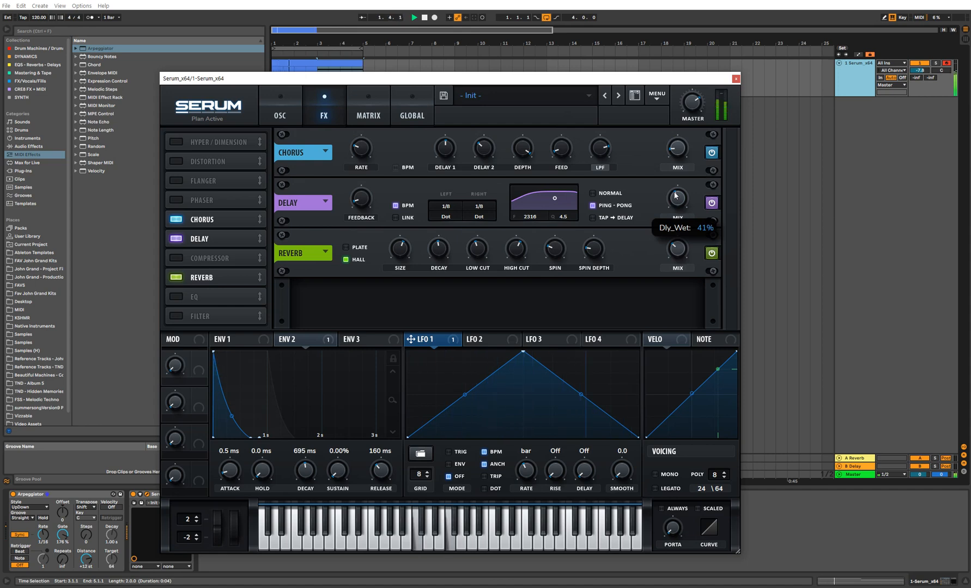
Change the Arpeggiator style from UpDown to Chord Trigger.
{"action": "left_click", "coordinate": [24, 507]}
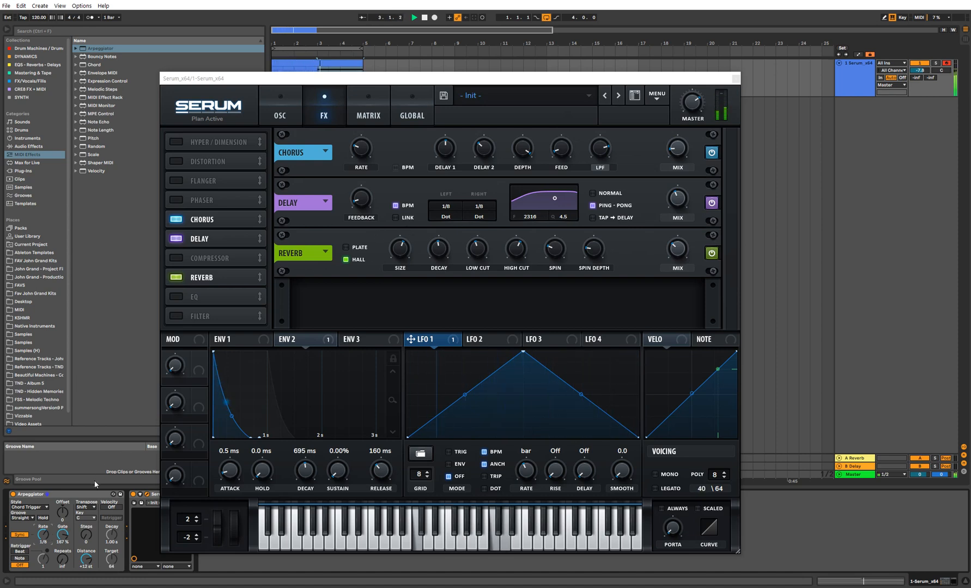
{"action": "left_click", "coordinate": [34, 507]}
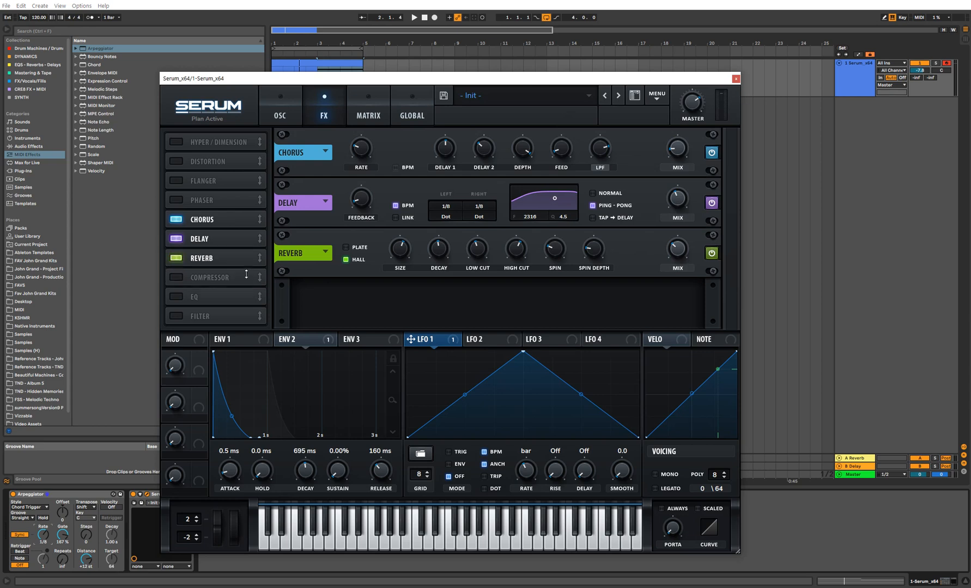
{"action": "mouse_move", "coordinate": [228, 258]}
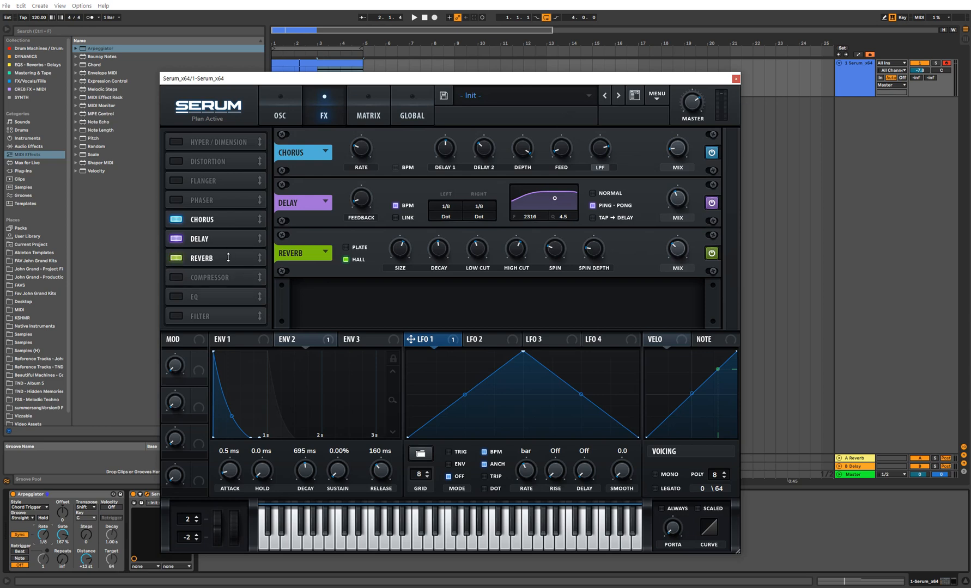
Move the reverb above the delay so the chain runs chorus, reverb, delay.
{"action": "left_click_drag", "start_coordinate": [227, 257], "coordinate": [228, 238]}
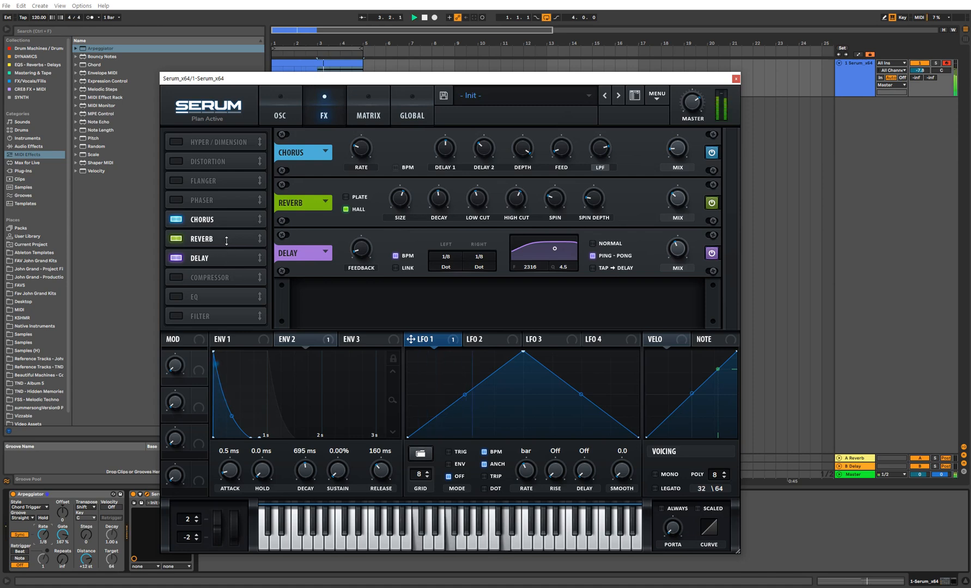
{"action": "left_click_drag", "start_coordinate": [200, 239], "coordinate": [200, 237]}
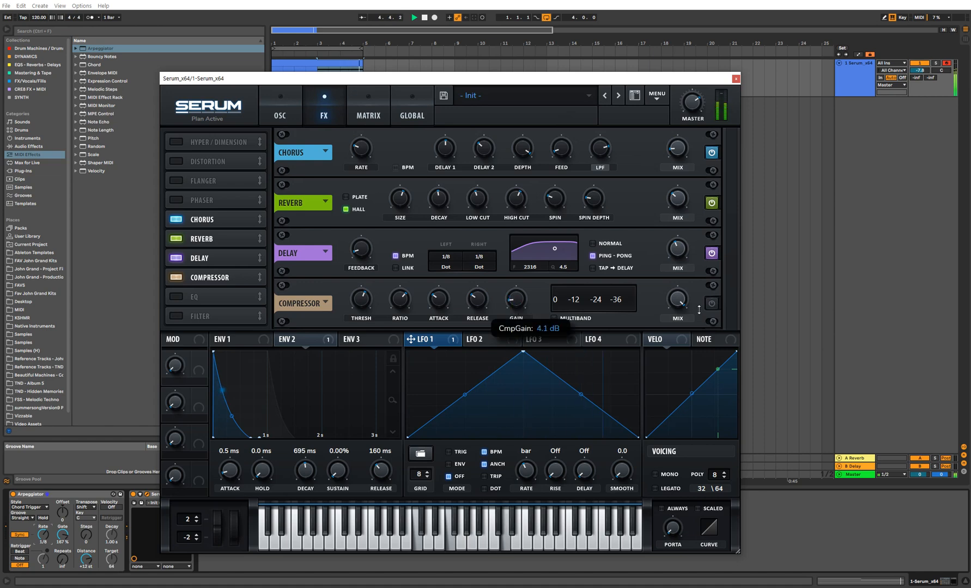
Set the compressor's gain to about 4.1 dB and remove the delay from the rack.
{"action": "left_click_drag", "start_coordinate": [514, 300], "coordinate": [516, 291]}
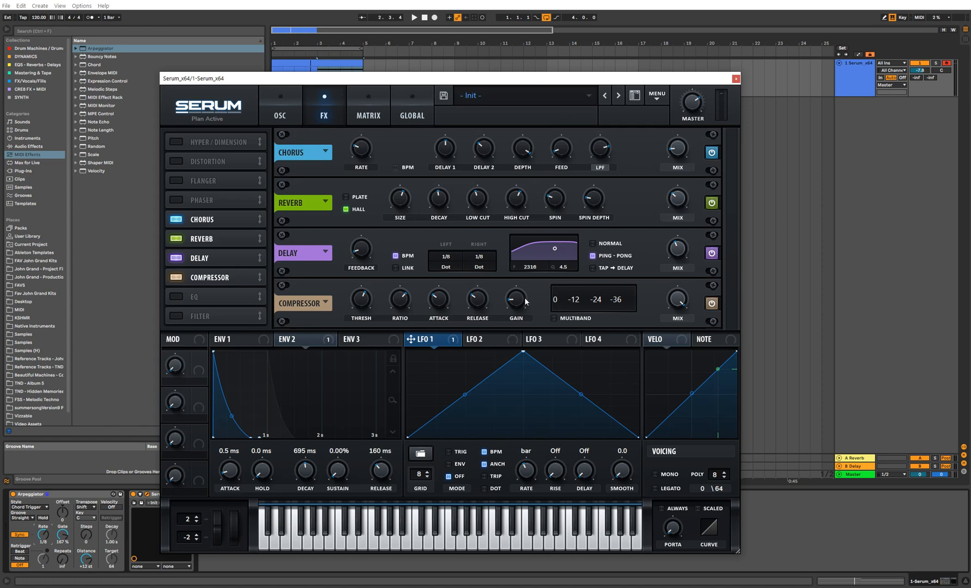
{"action": "mouse_move", "coordinate": [512, 300]}
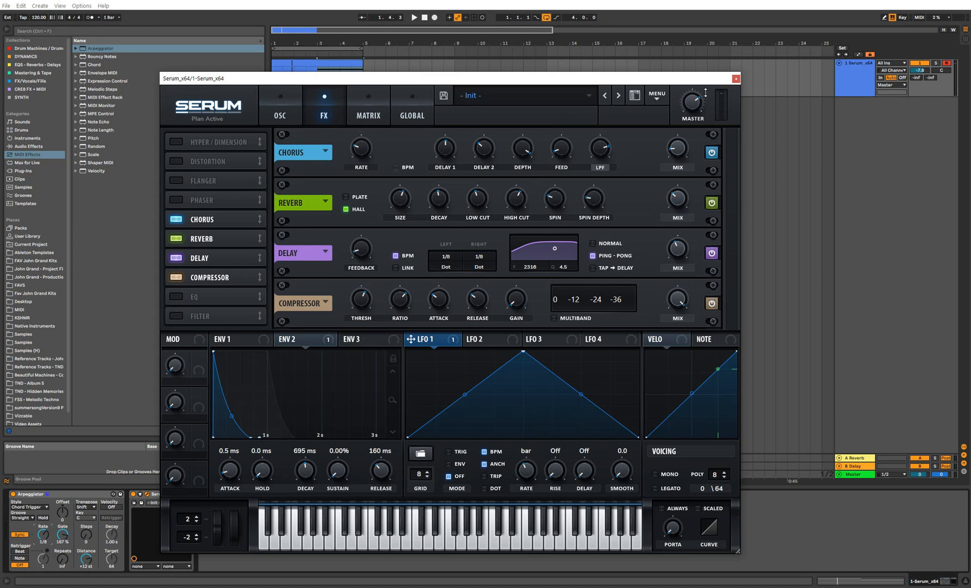
{"action": "left_click", "coordinate": [415, 18]}
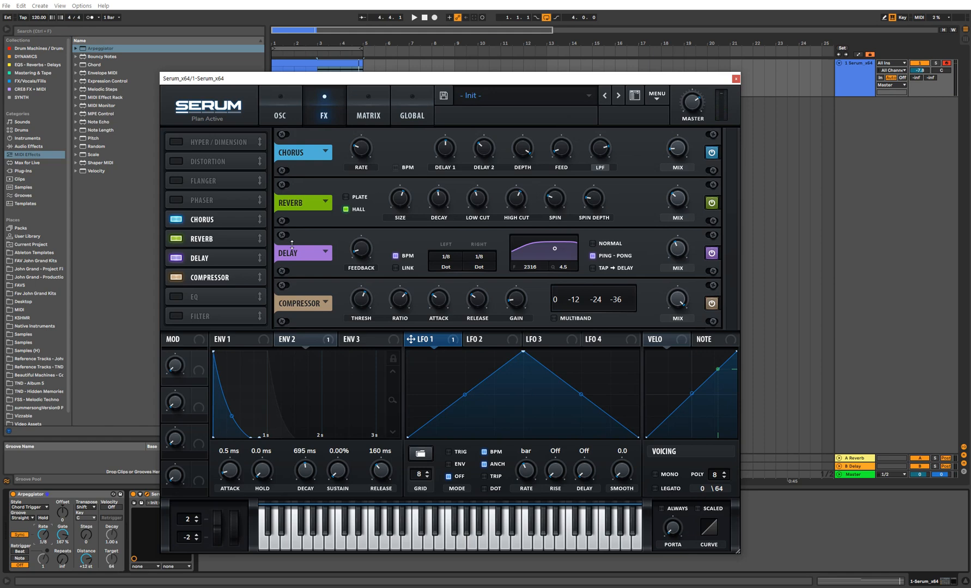
{"action": "mouse_move", "coordinate": [204, 219]}
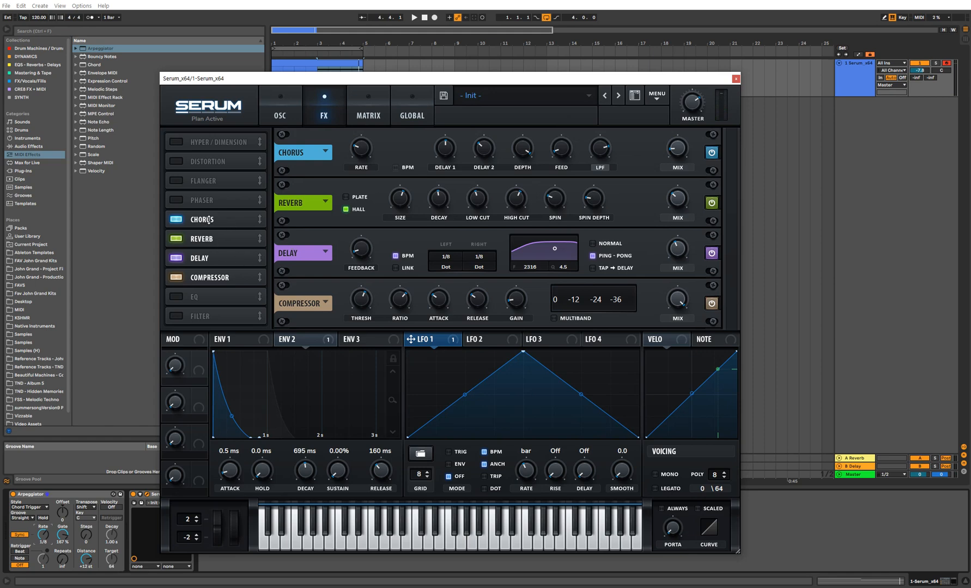
{"action": "mouse_move", "coordinate": [225, 254]}
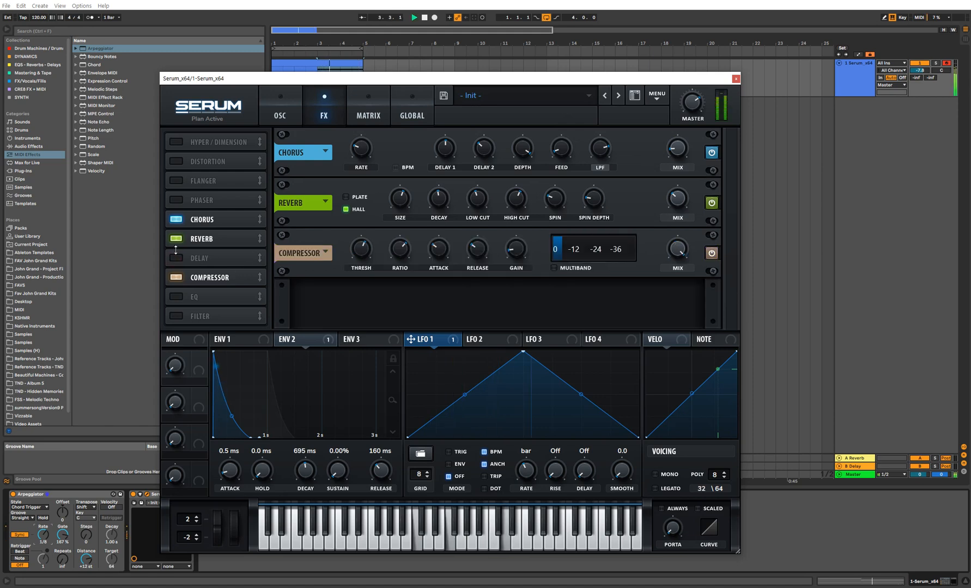
Re-enable the delay, narrow and lower its filter band, and add an EQ after the compressor.
{"action": "left_click", "coordinate": [175, 259]}
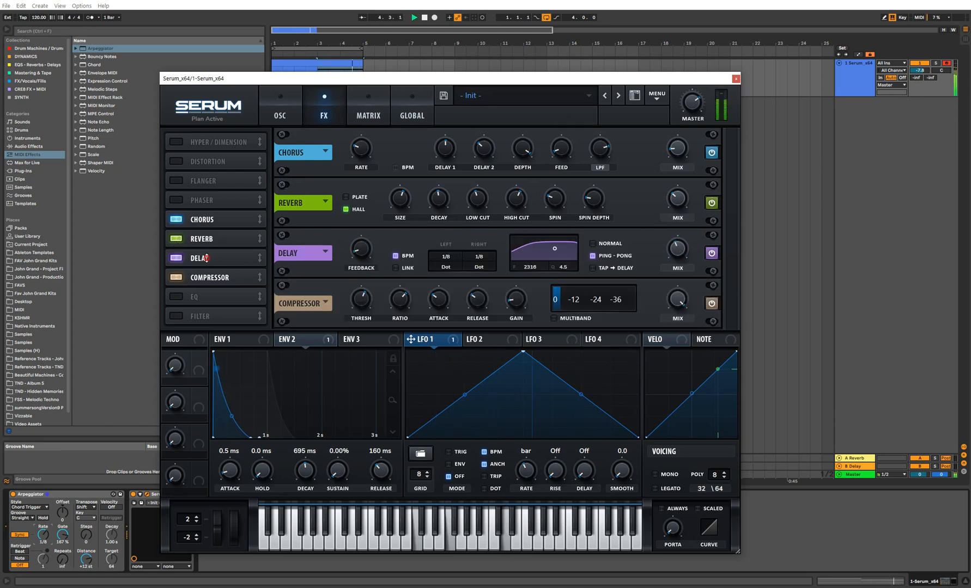
{"action": "left_click_drag", "start_coordinate": [554, 250], "coordinate": [555, 254]}
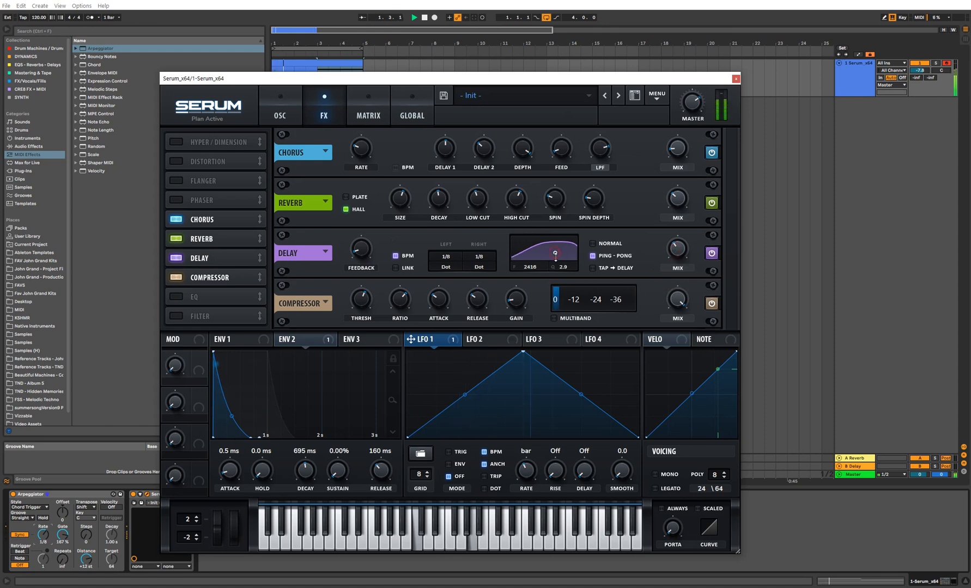
{"action": "left_click_drag", "start_coordinate": [554, 252], "coordinate": [557, 252]}
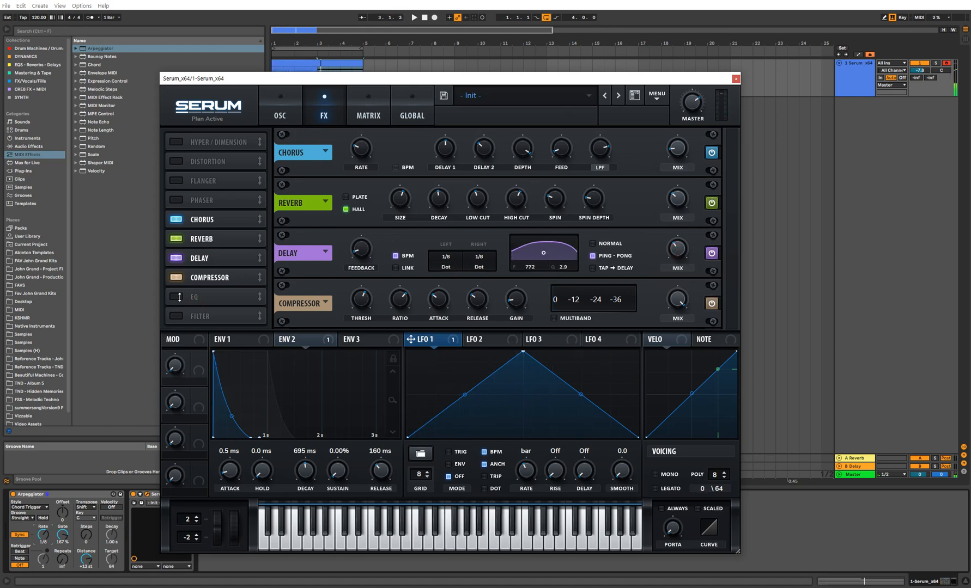
{"action": "scroll", "scroll_direction": "down", "scroll_amount": 3}
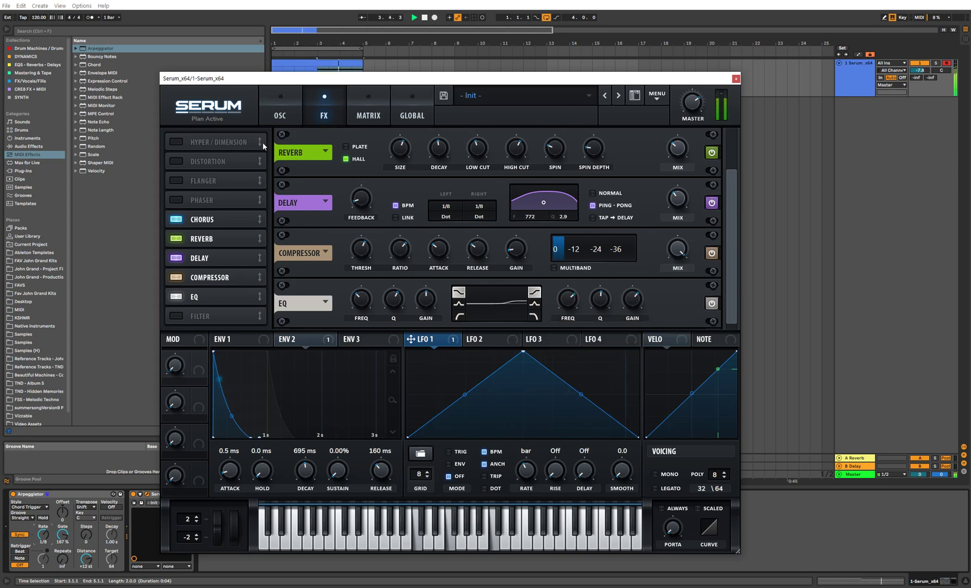
{"action": "left_click", "coordinate": [280, 115]}
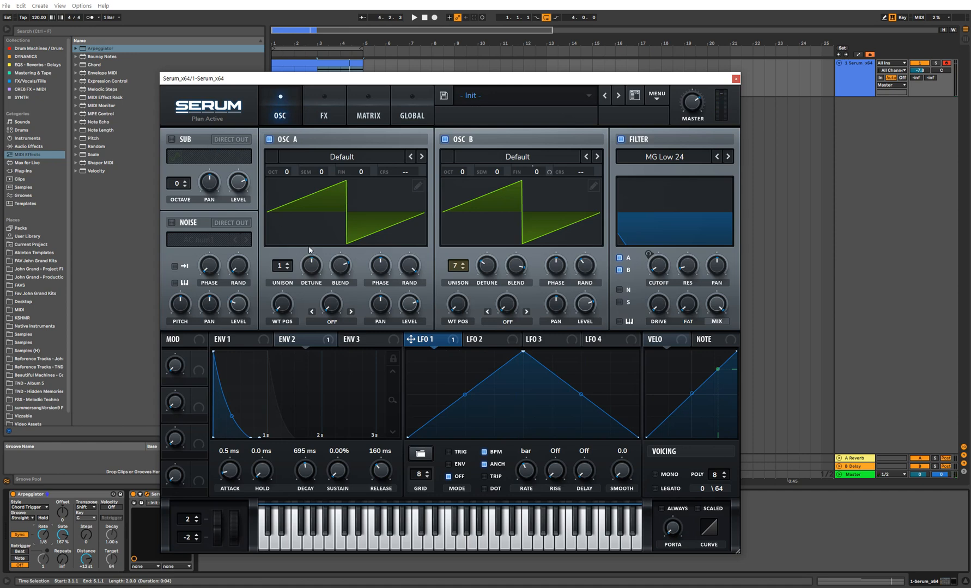
{"action": "mouse_move", "coordinate": [684, 284]}
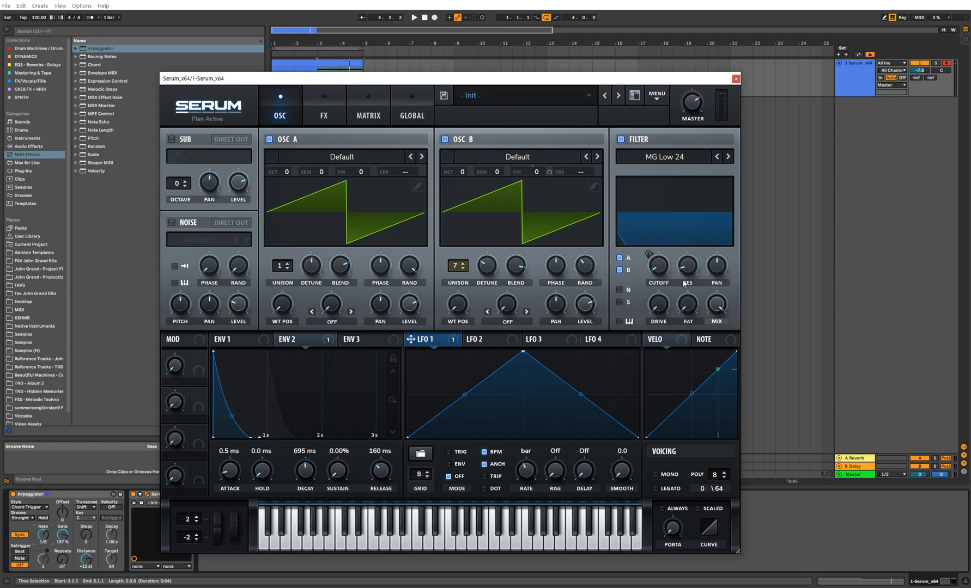
{"action": "mouse_move", "coordinate": [688, 275]}
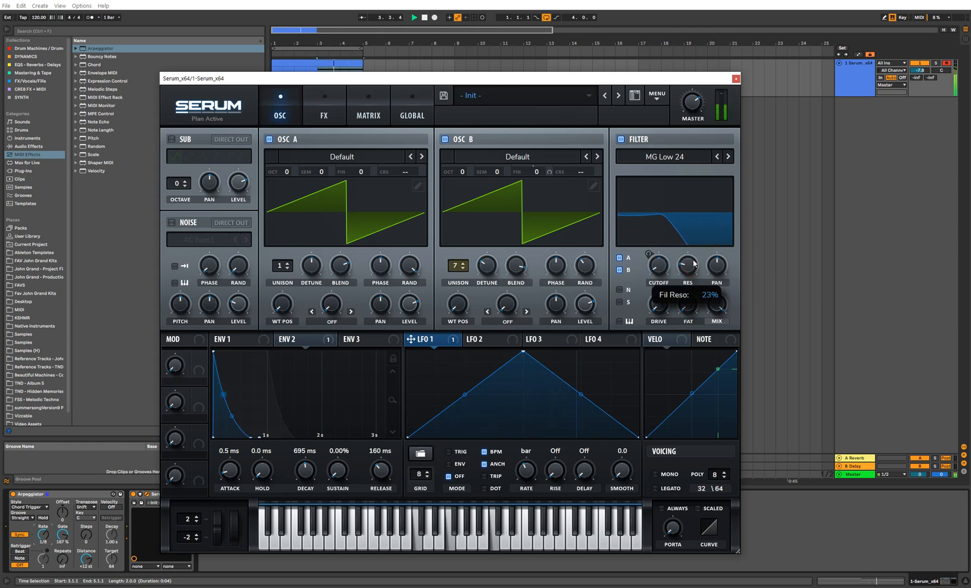
Raise filter resonance to about 23% and retune the cutoff down to around 61 Hz.
{"action": "left_click_drag", "start_coordinate": [687, 265], "coordinate": [687, 275]}
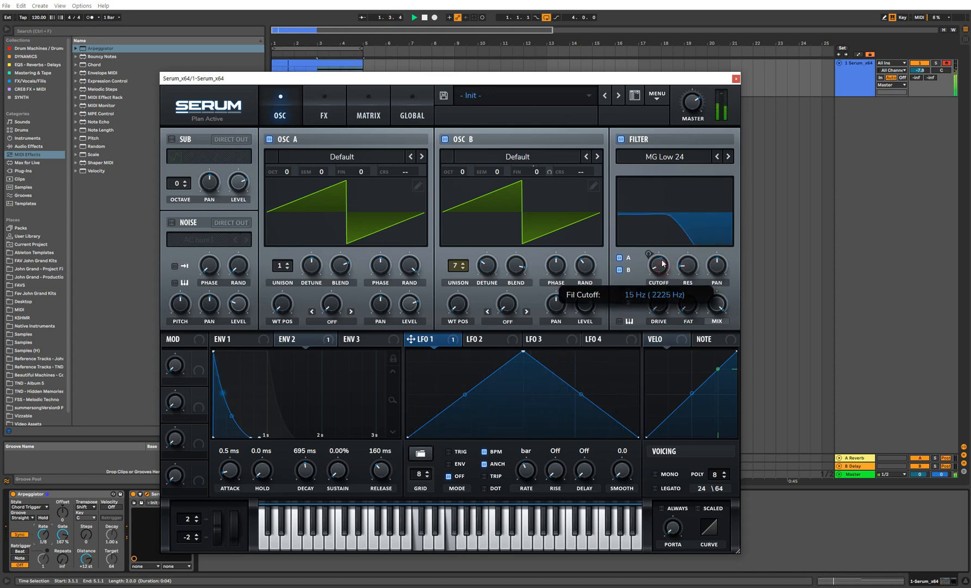
{"action": "left_click_drag", "start_coordinate": [657, 265], "coordinate": [657, 224]}
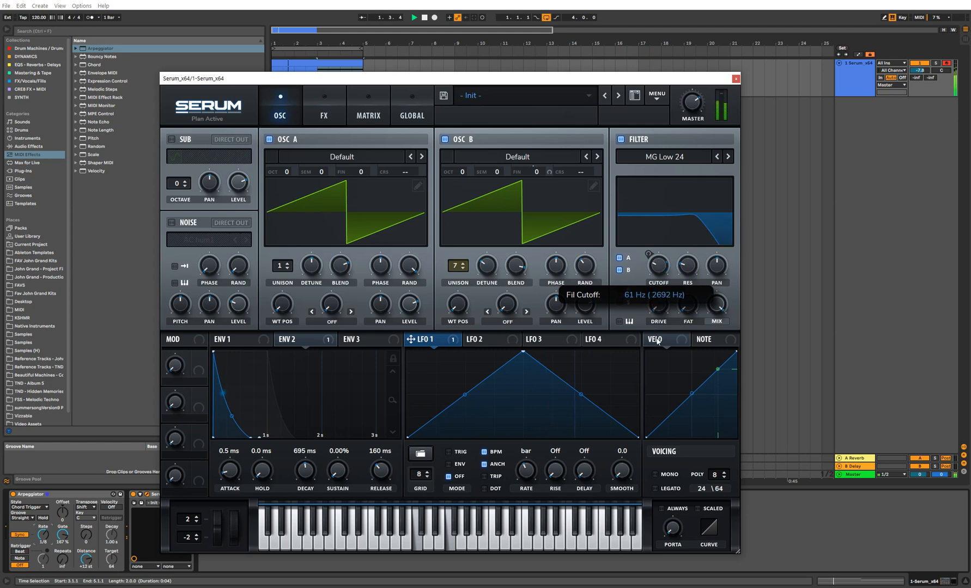
{"action": "left_click_drag", "start_coordinate": [657, 266], "coordinate": [657, 291]}
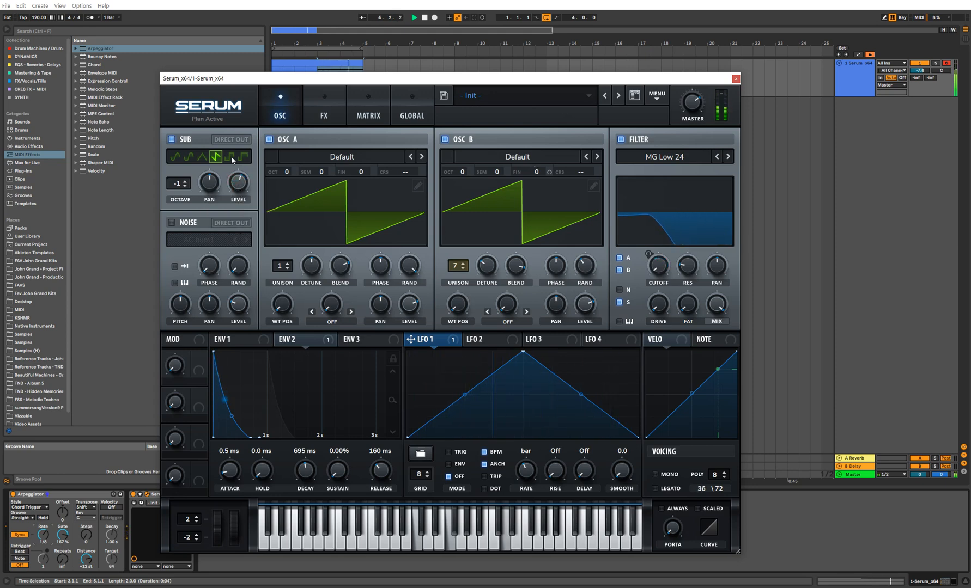
Show the MIDI place in the browser with the Arps - Sample Magic folder.
{"action": "left_click", "coordinate": [180, 157]}
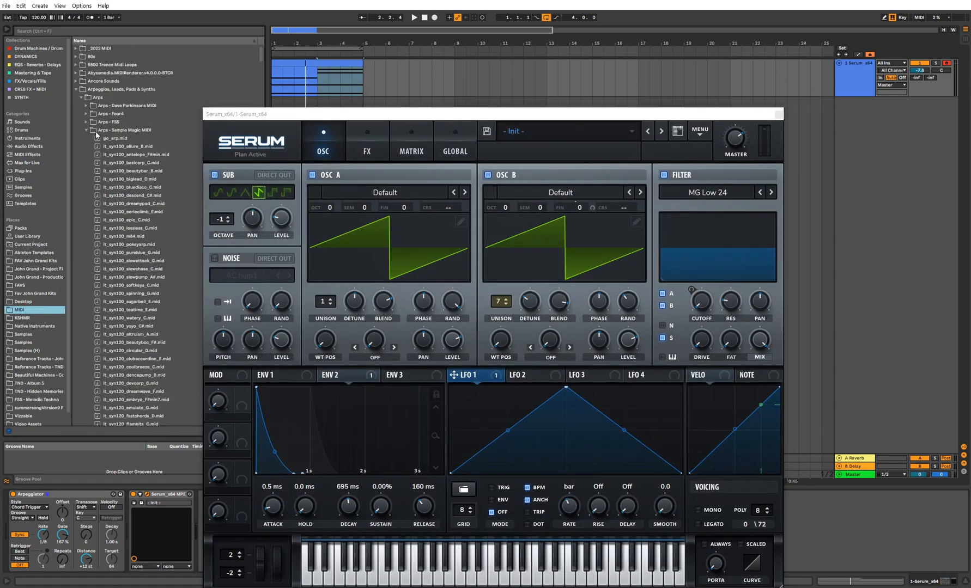
Put the Pads-30.mid clip on the Serum track and drop resonance to about 2%.
{"action": "left_click", "coordinate": [82, 114]}
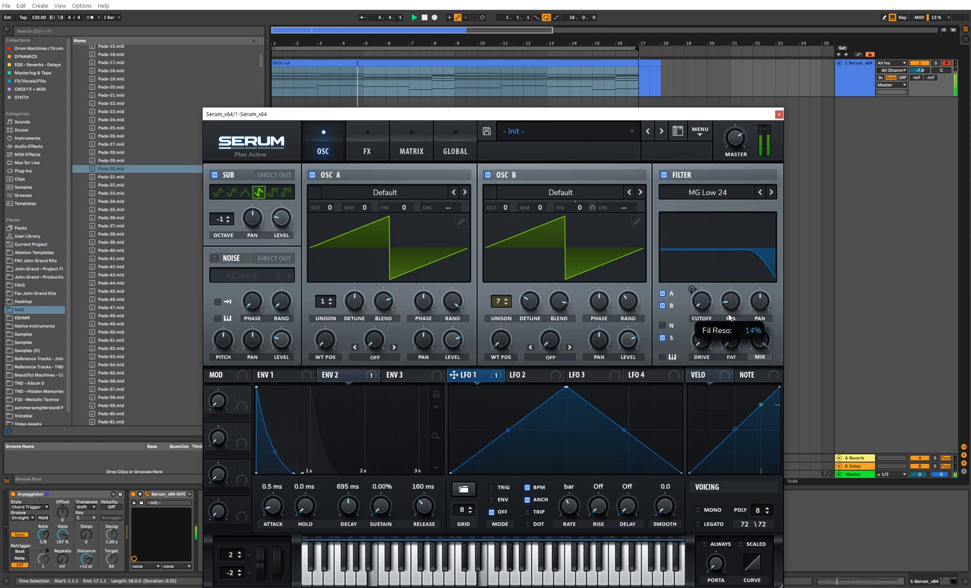
{"action": "left_click_drag", "start_coordinate": [729, 304], "coordinate": [729, 328]}
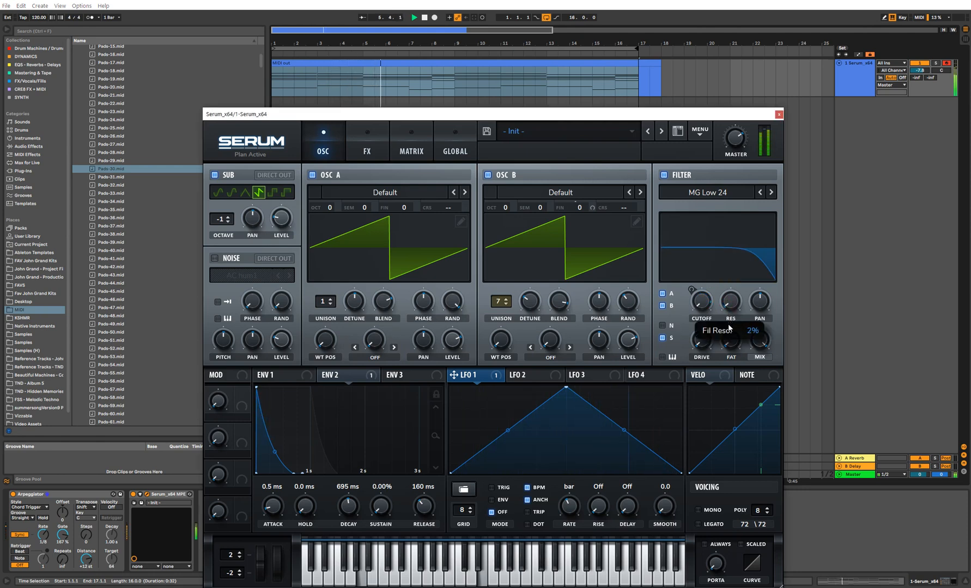
{"action": "mouse_move", "coordinate": [442, 288]}
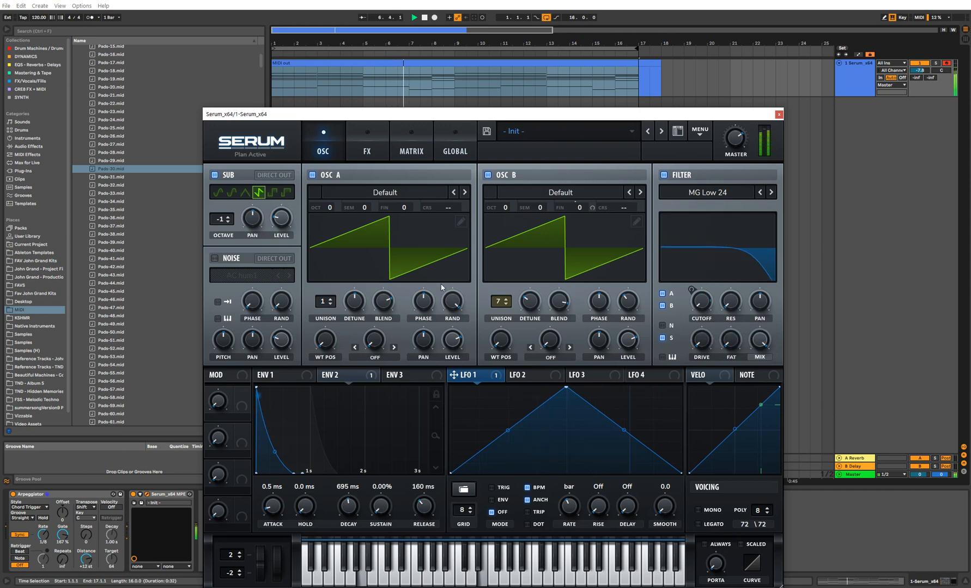
Change the arpeggiator style, set Osc A unison to 2 and show Serum's Global settings.
{"action": "left_click", "coordinate": [32, 507]}
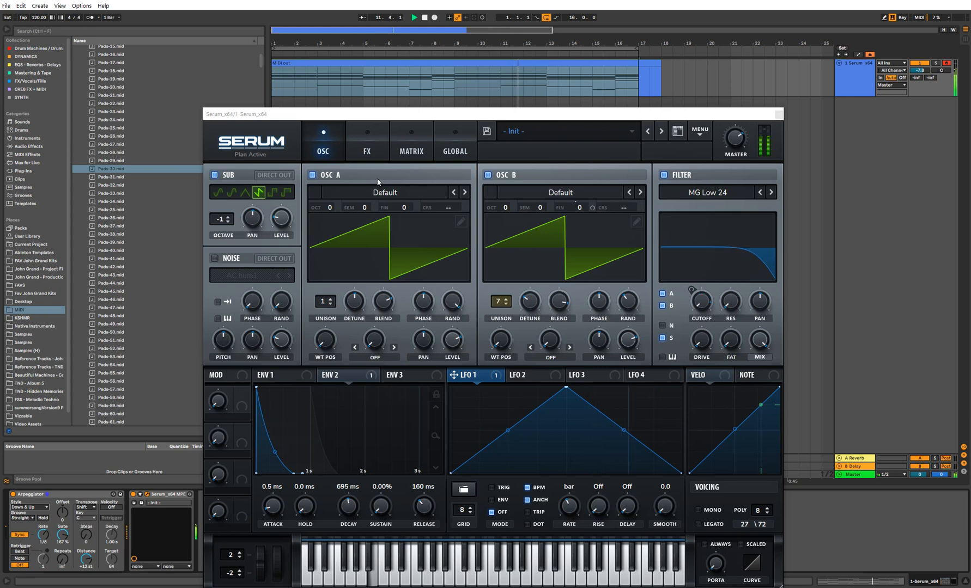
{"action": "mouse_move", "coordinate": [406, 256]}
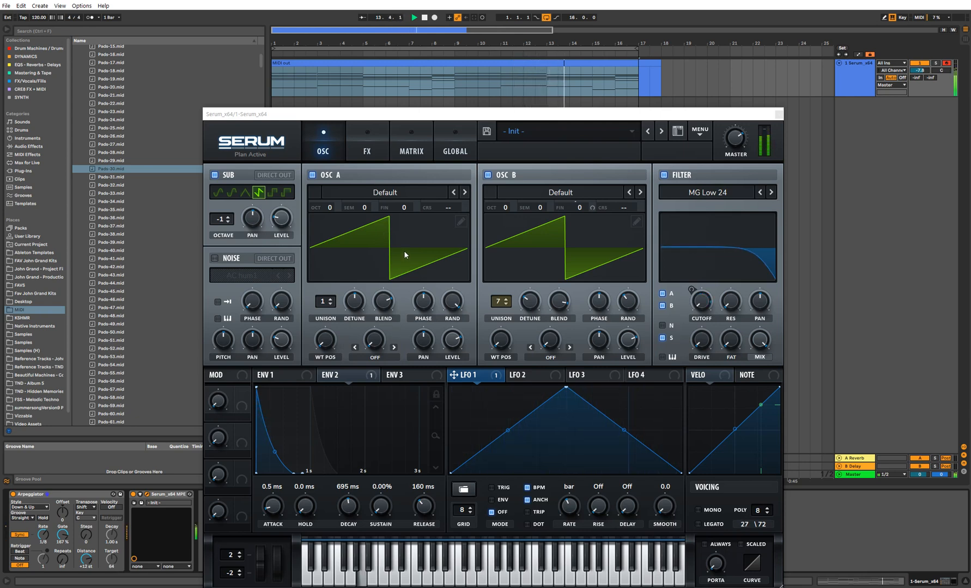
{"action": "left_click", "coordinate": [33, 514]}
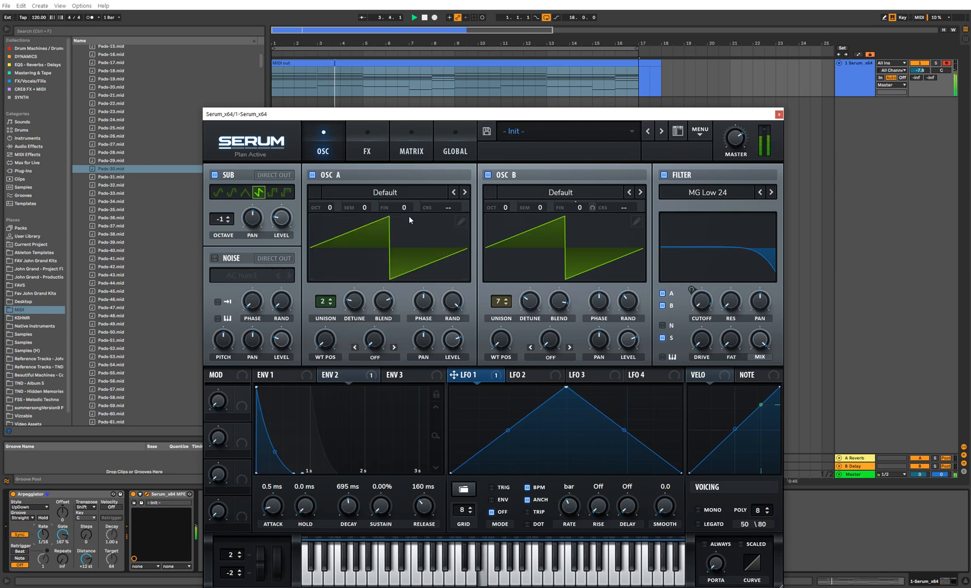
{"action": "left_click", "coordinate": [455, 151]}
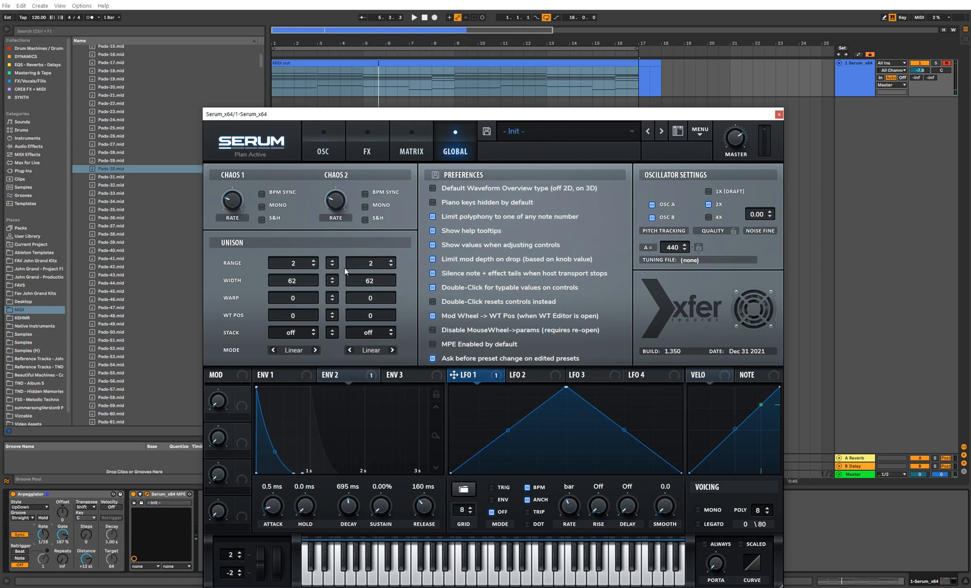
Set Serum's unison width to 100 for oscillator A and 70 for B in the Global settings.
{"action": "left_click_drag", "start_coordinate": [292, 280], "coordinate": [292, 272]}
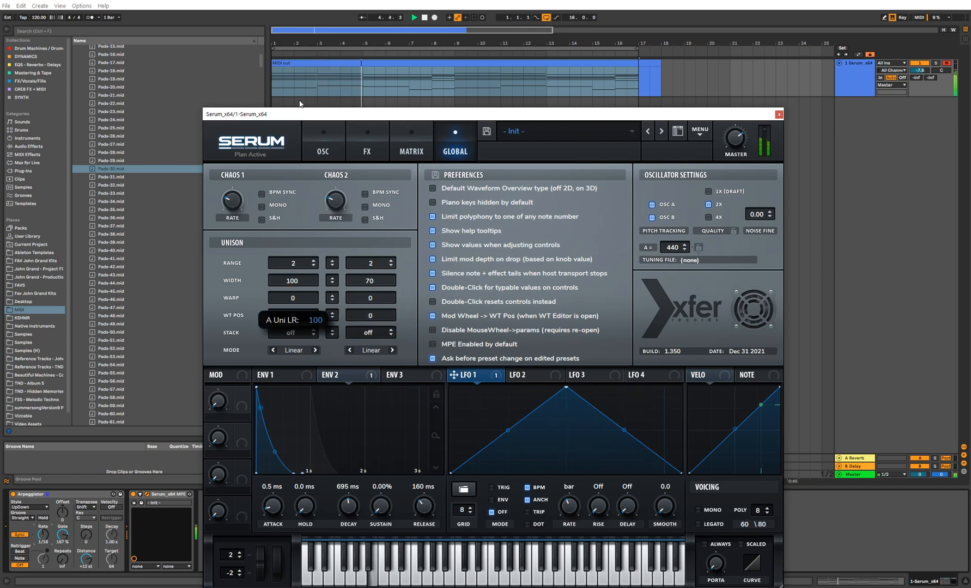
{"action": "left_click", "coordinate": [323, 147]}
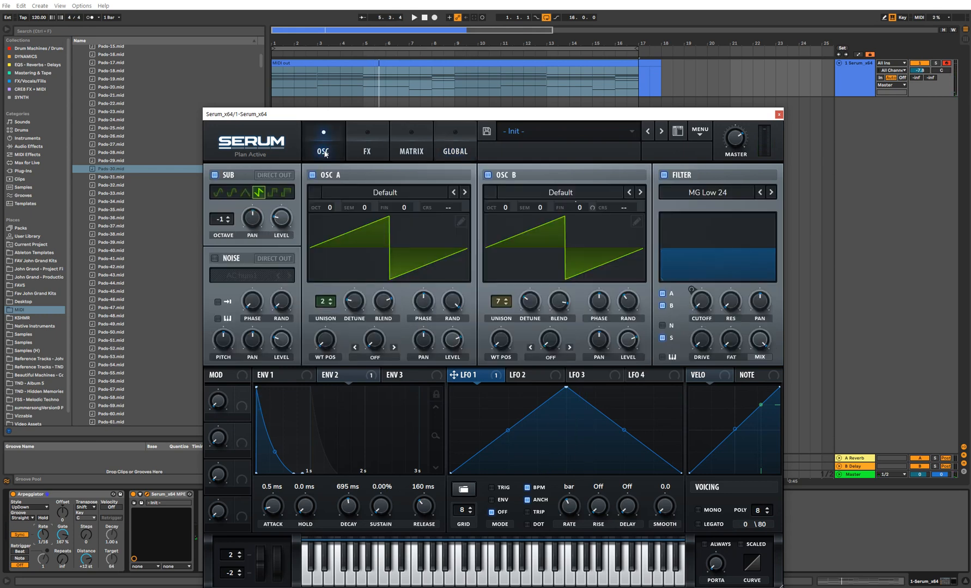
{"action": "mouse_move", "coordinate": [351, 214]}
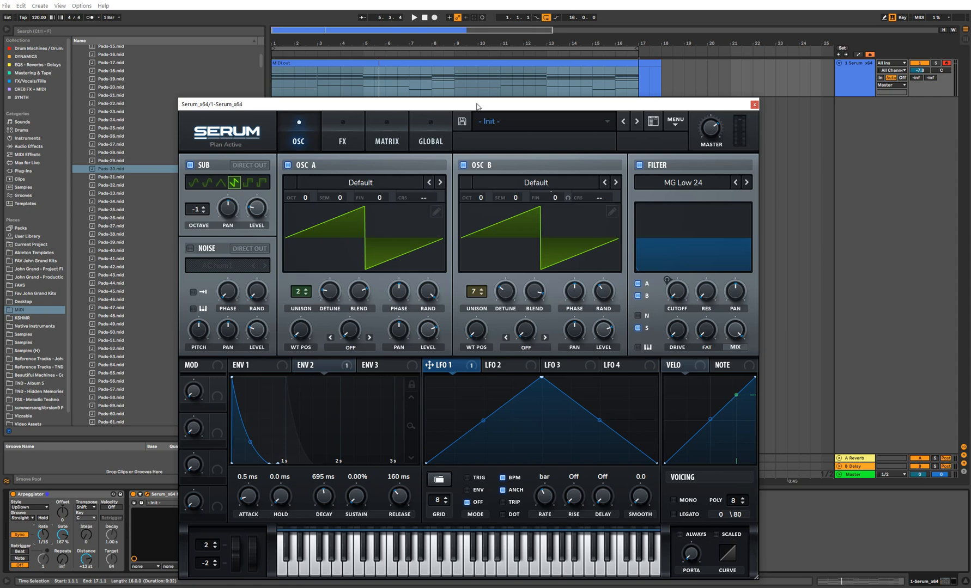
{"action": "mouse_move", "coordinate": [296, 114]}
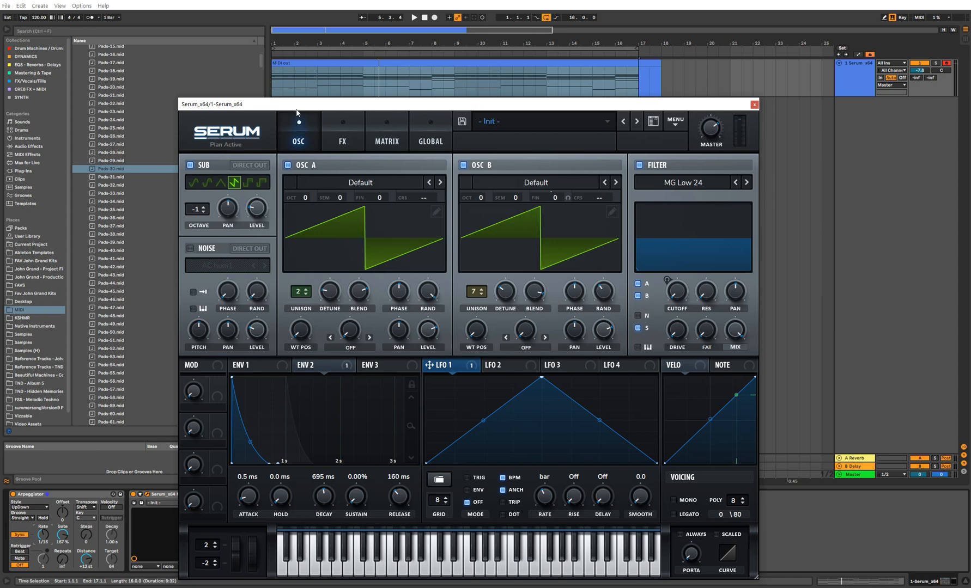